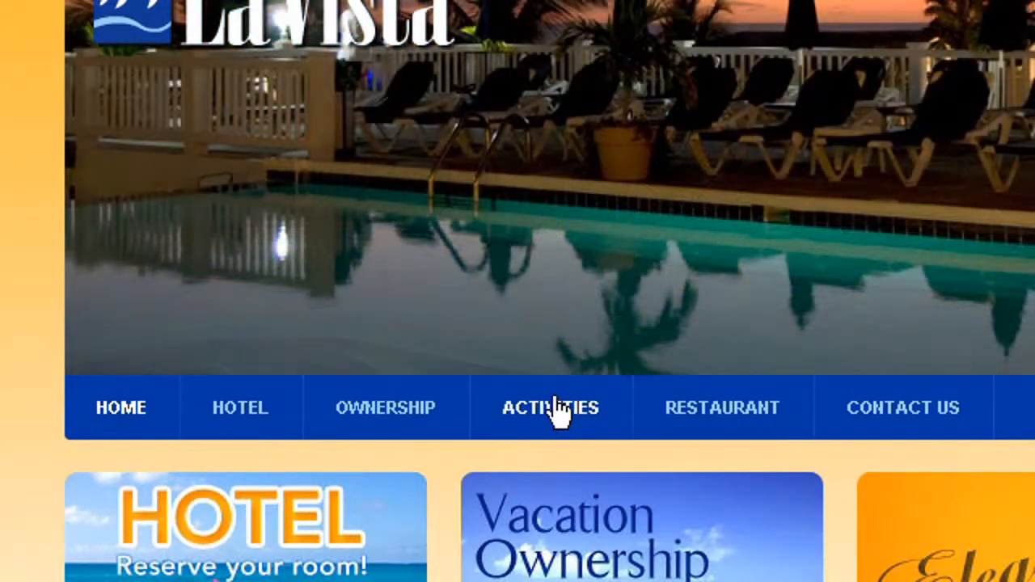
Open the Activities page from the site's top navigation bar
click(551, 407)
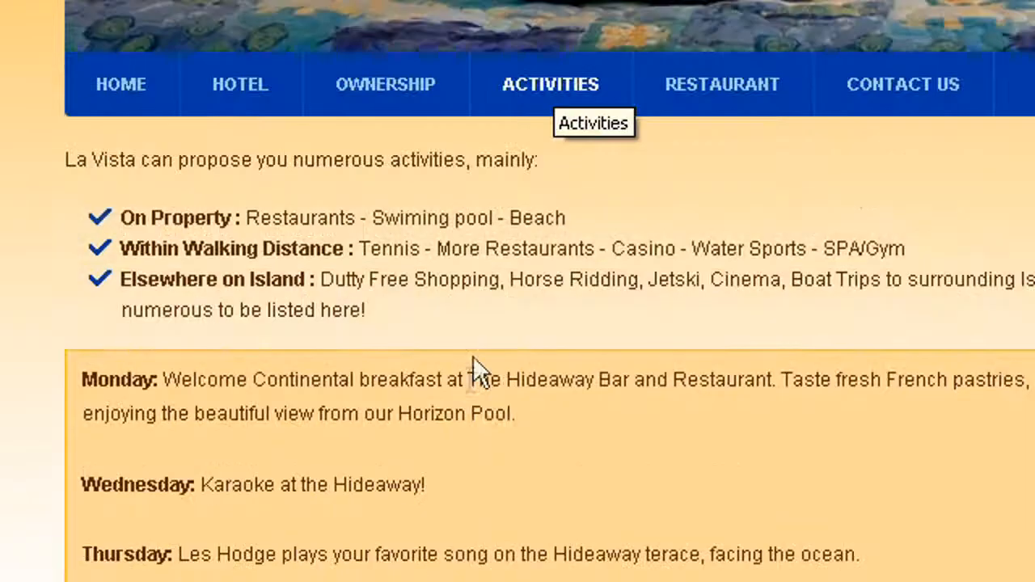
mouse_move(413, 219)
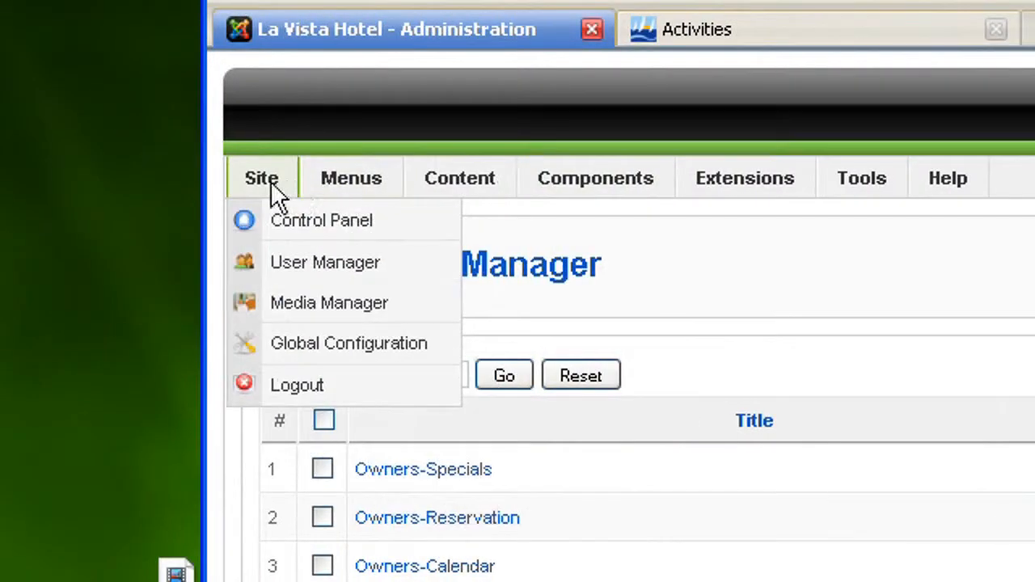
click(322, 220)
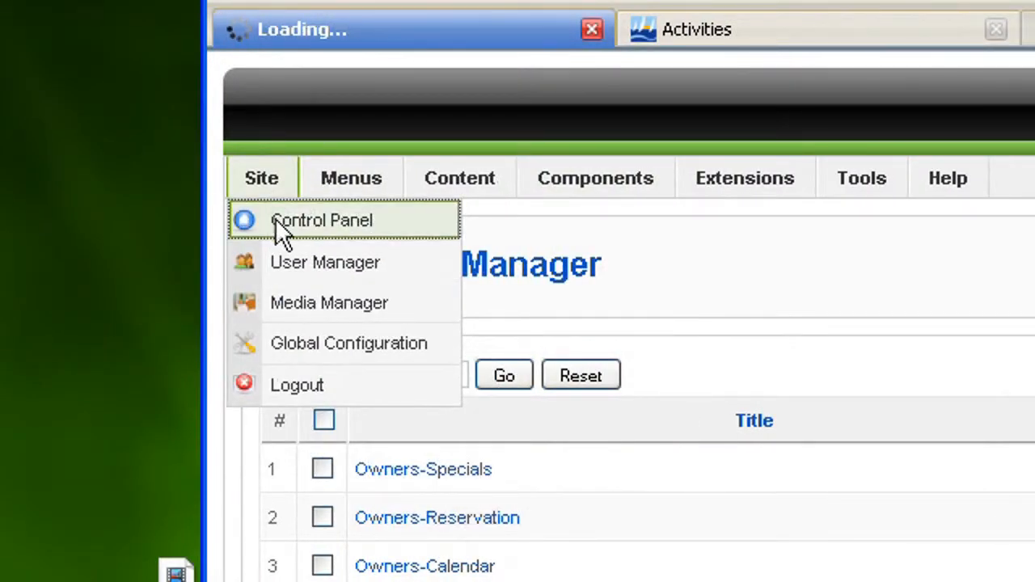
click(323, 220)
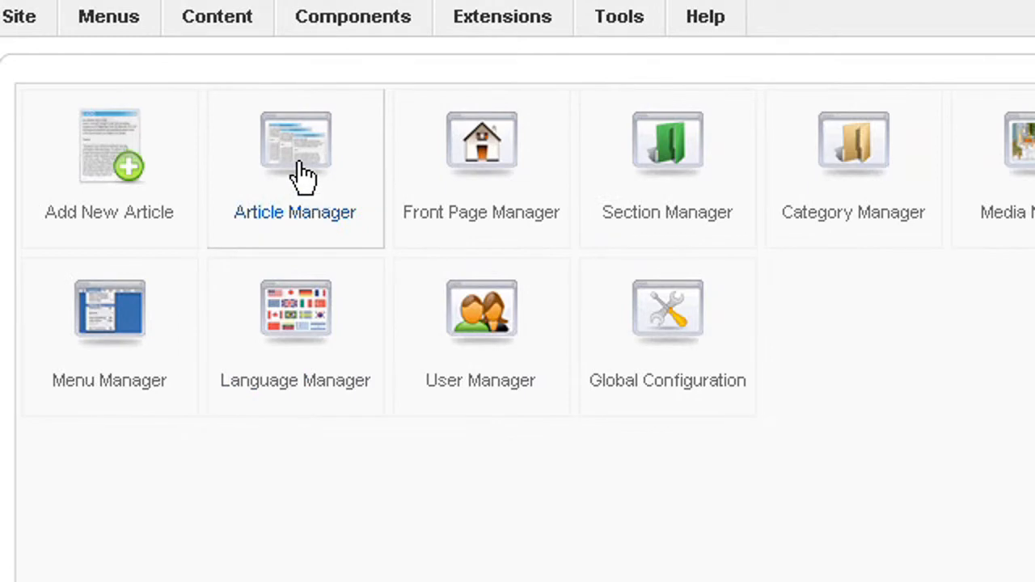
click(294, 144)
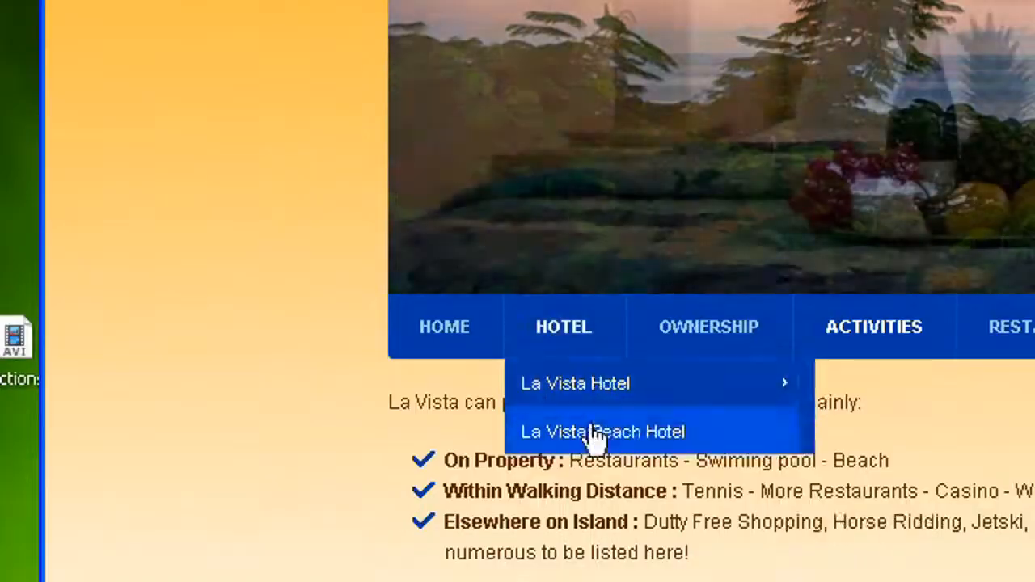
click(599, 432)
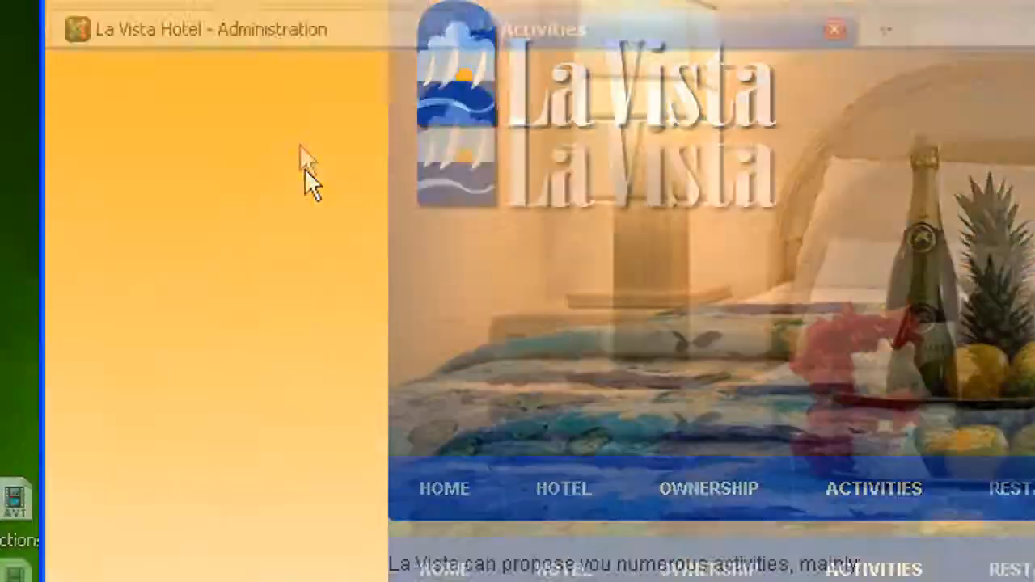
click(298, 259)
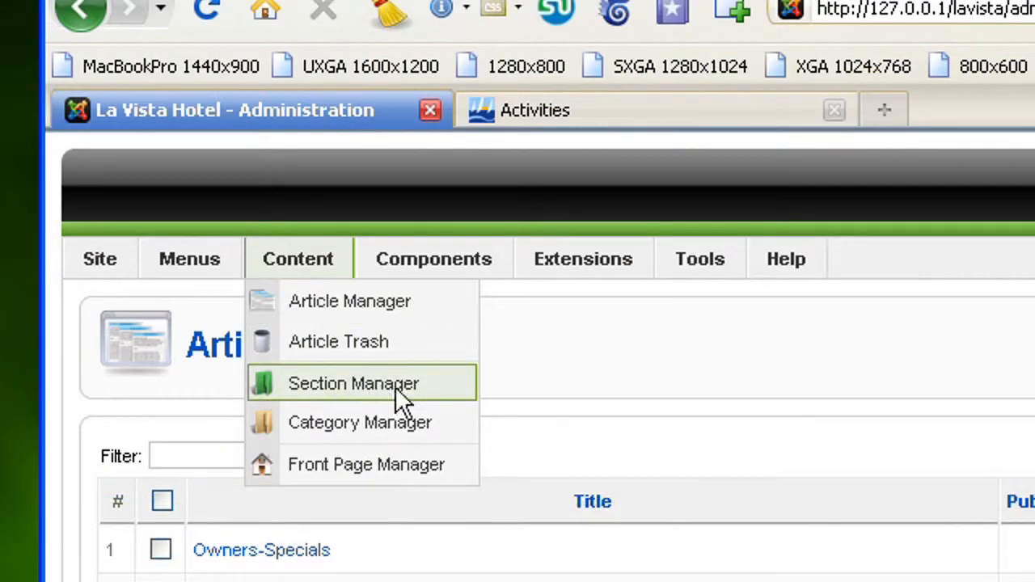
click(353, 384)
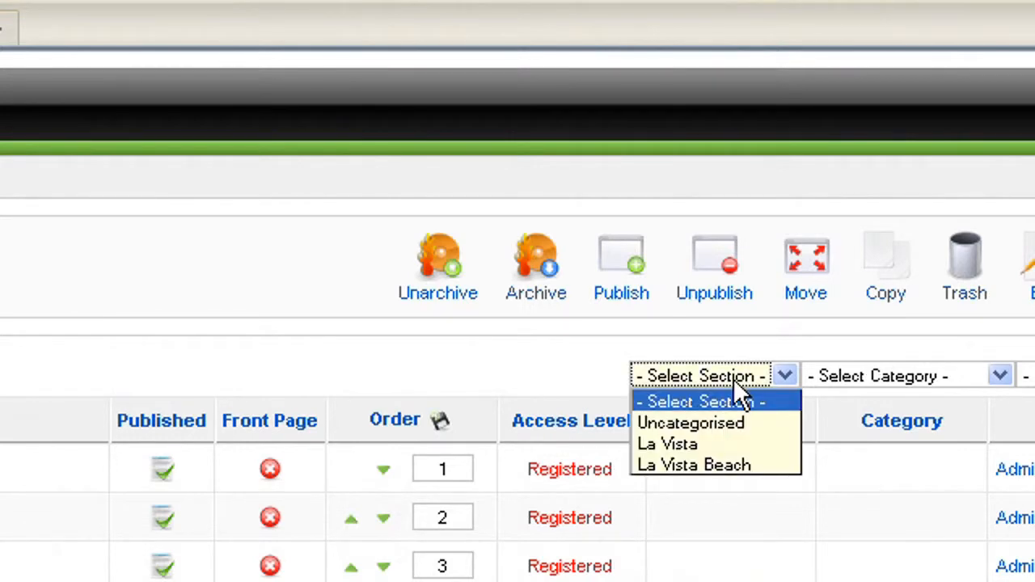
mouse_move(735, 390)
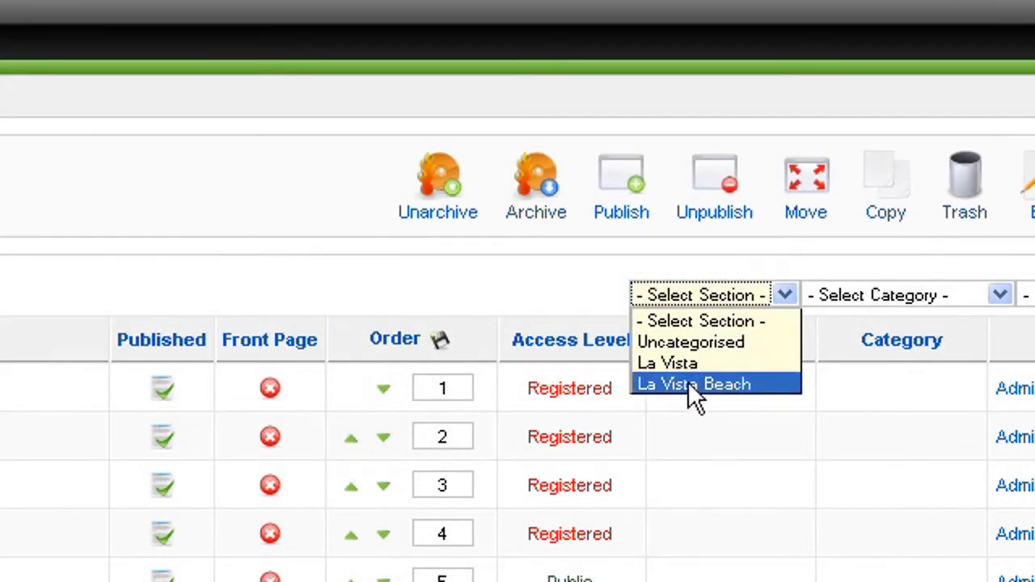
mouse_move(705, 346)
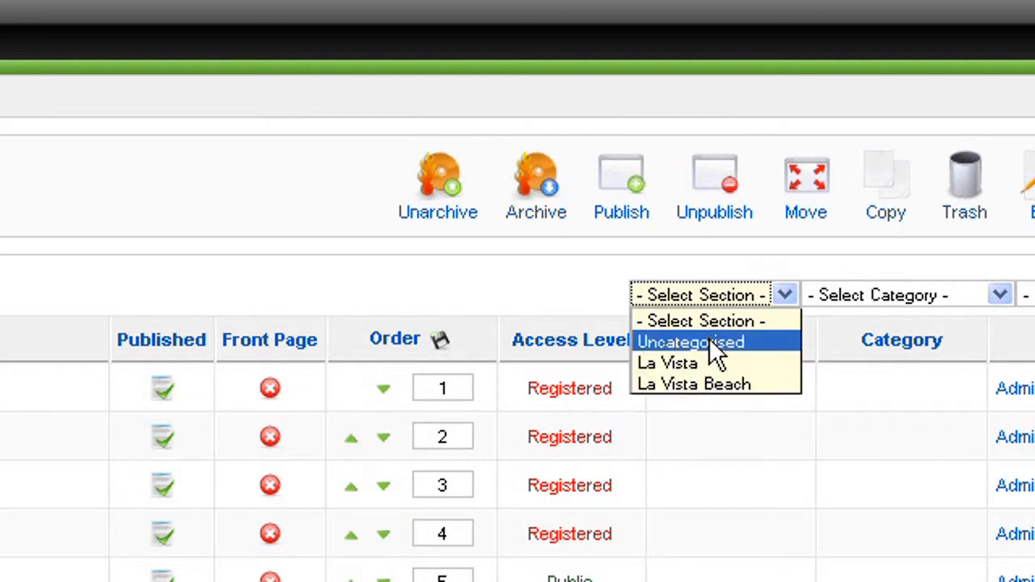
mouse_move(692, 385)
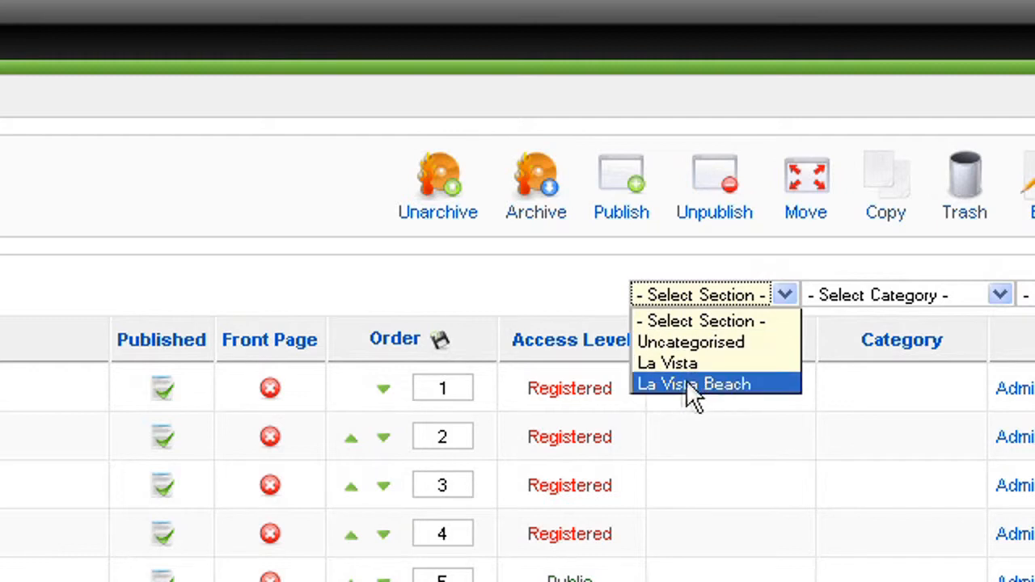
mouse_move(706, 359)
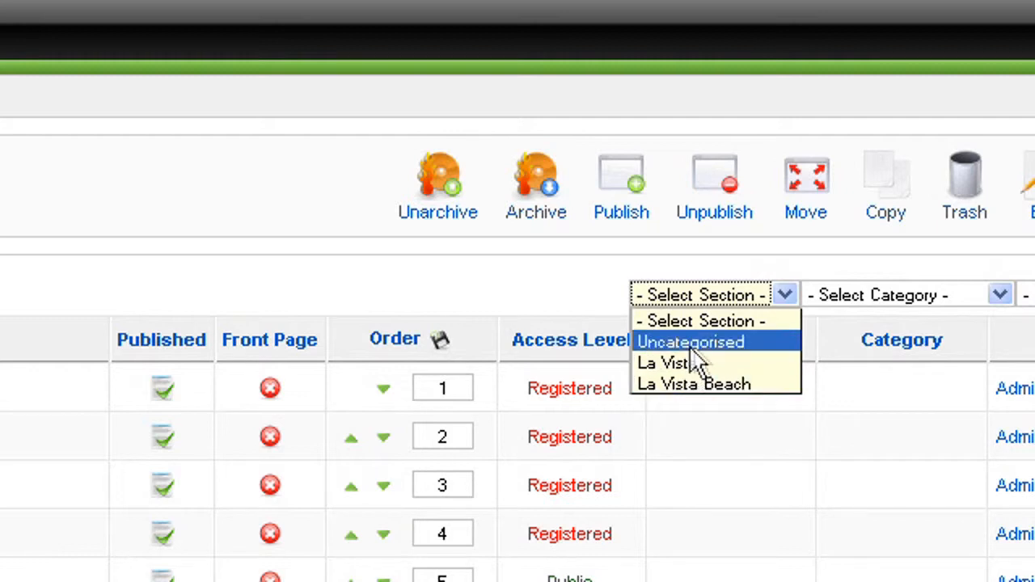
click(690, 341)
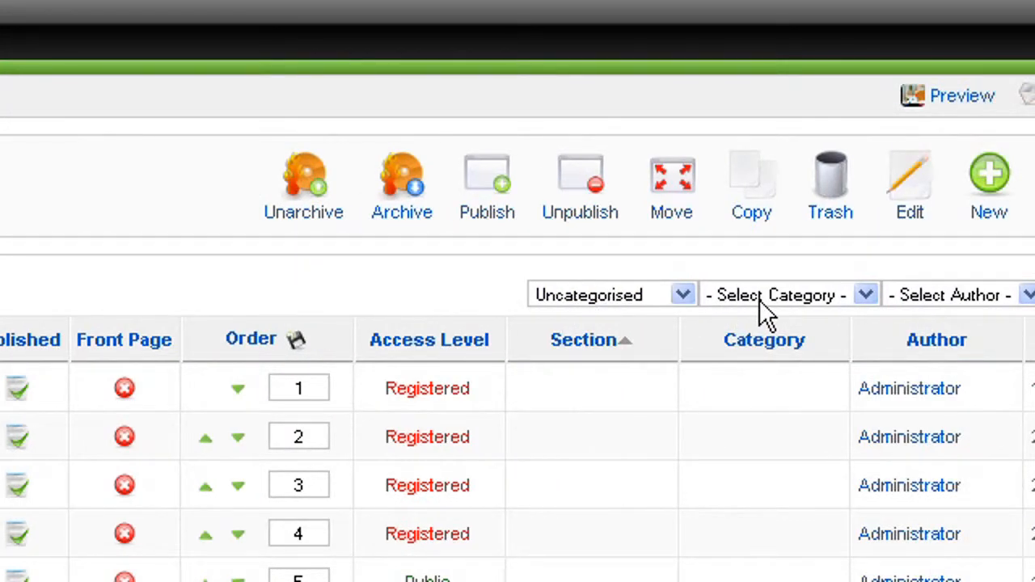
click(787, 294)
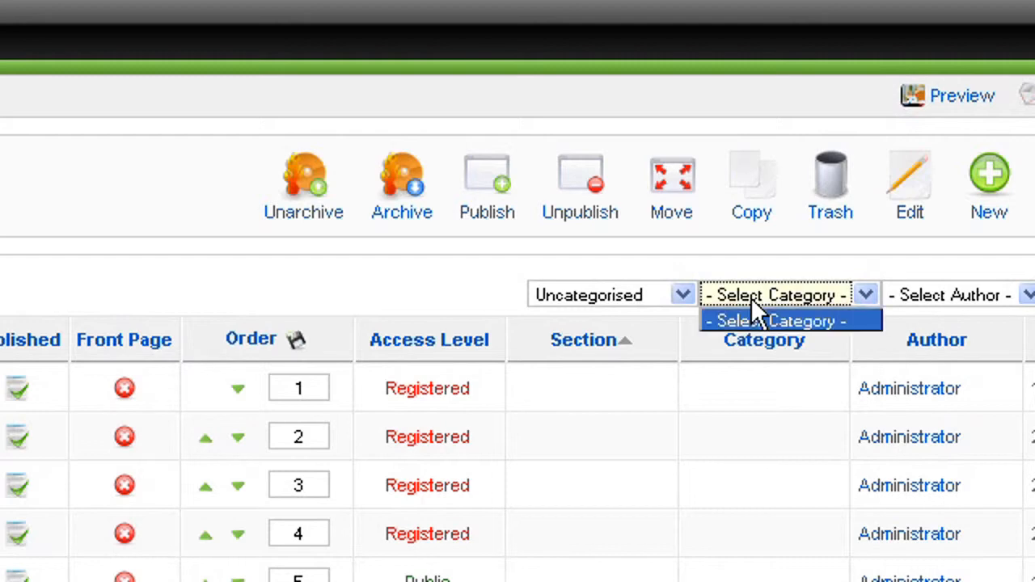
click(789, 320)
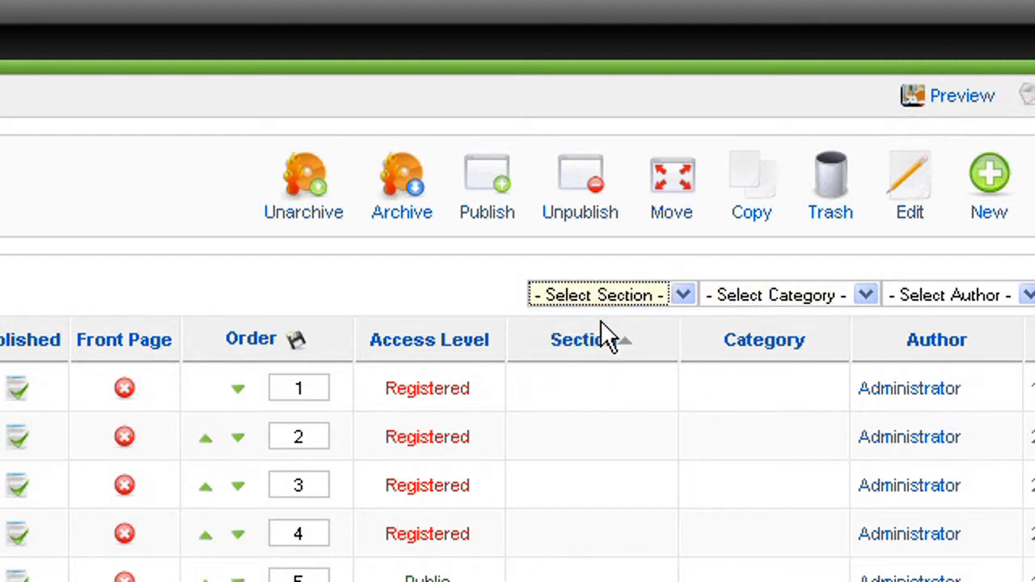
click(773, 294)
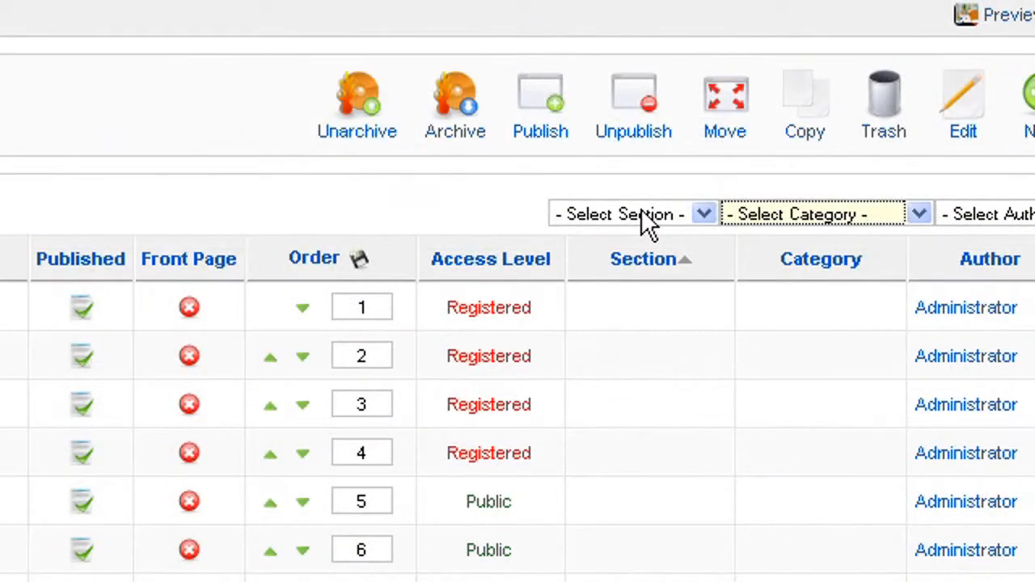
click(631, 214)
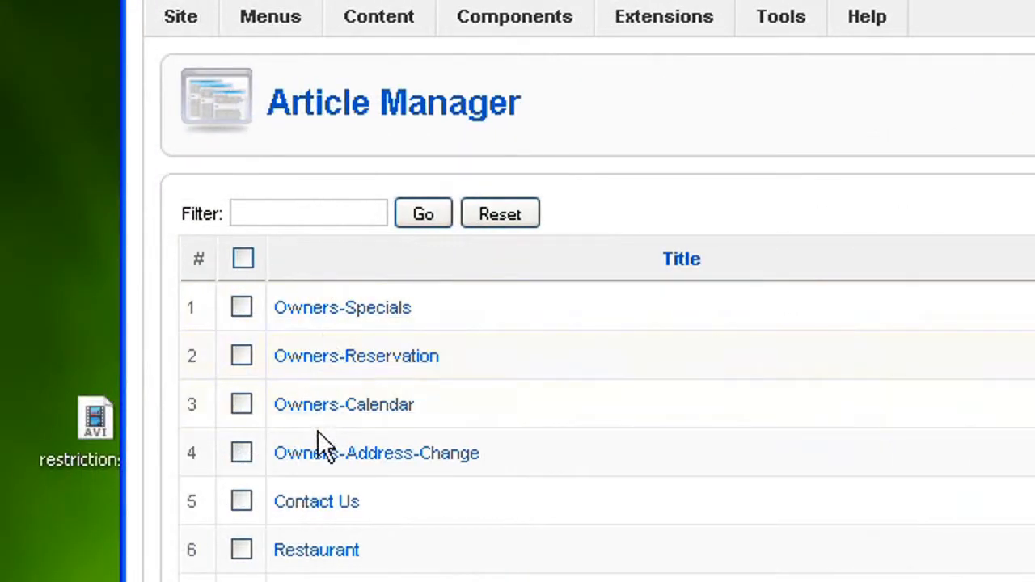
Open the Activities article from the Article Manager list into the editor
scroll(down, 3)
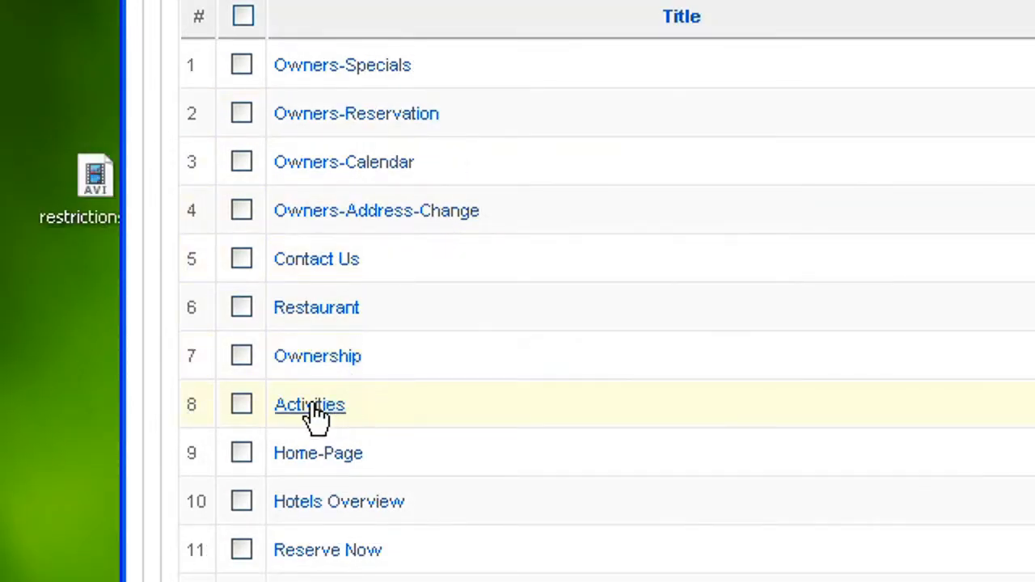
click(309, 405)
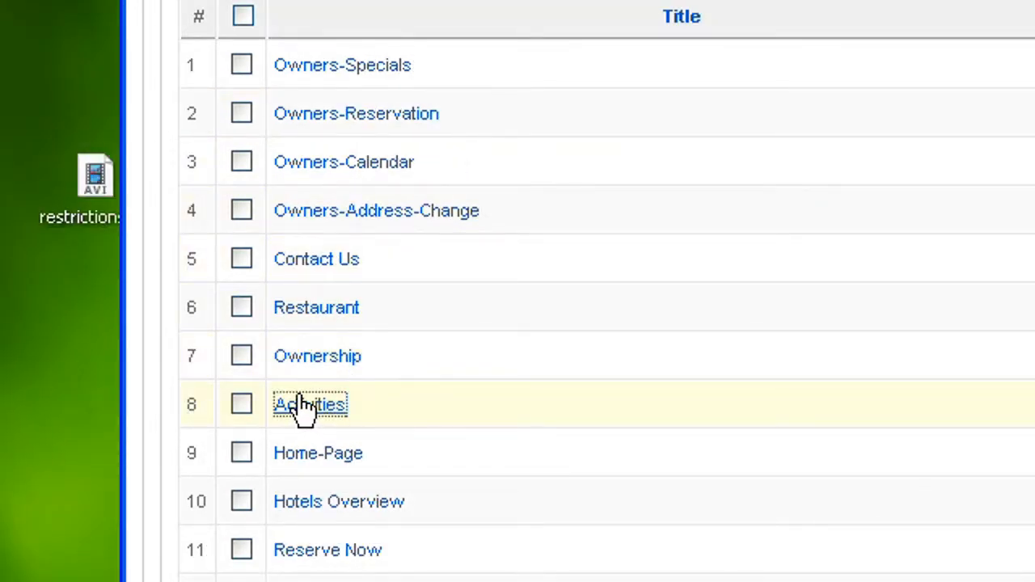
click(310, 405)
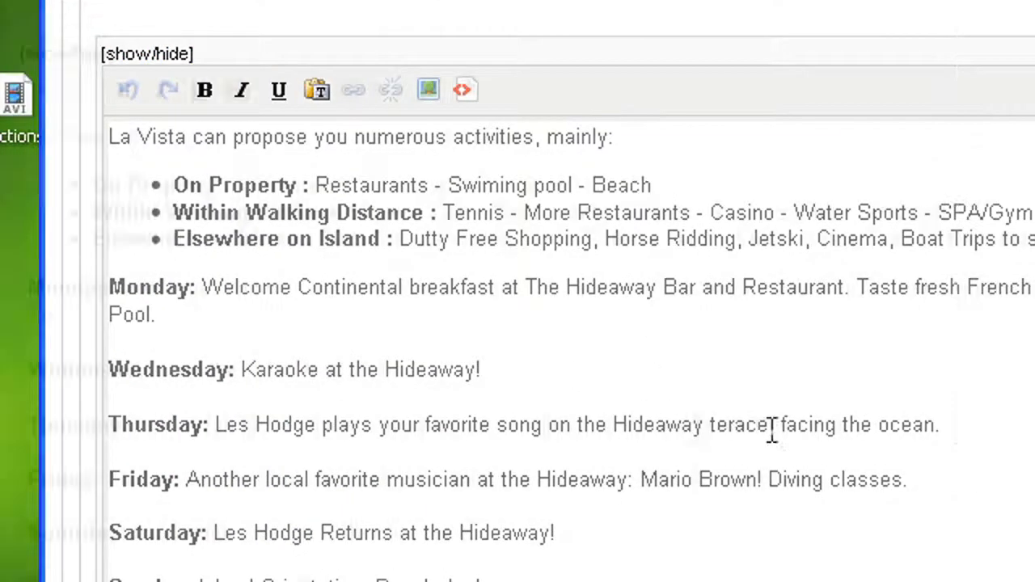
scroll(down, 3)
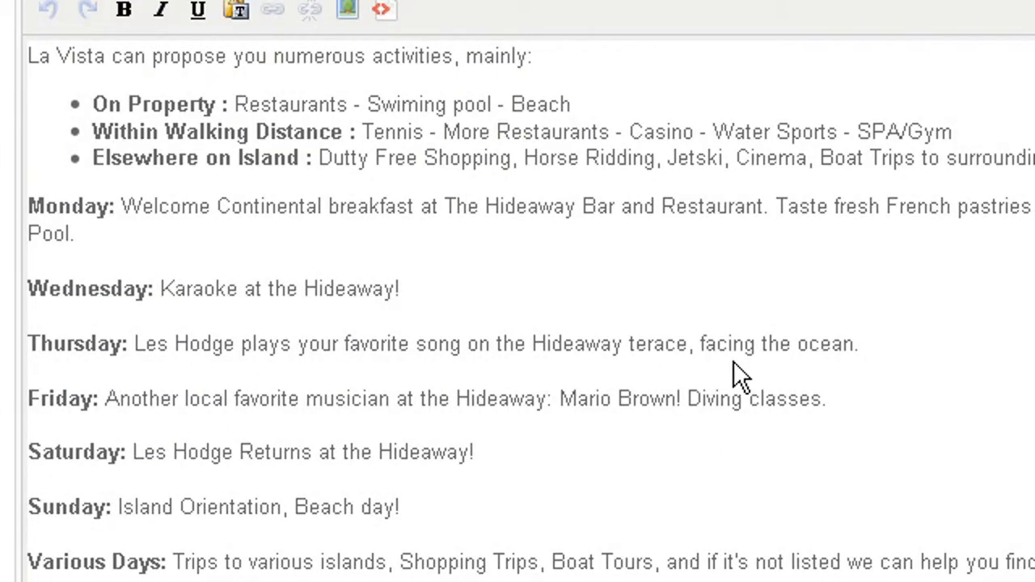
scroll(down, 3)
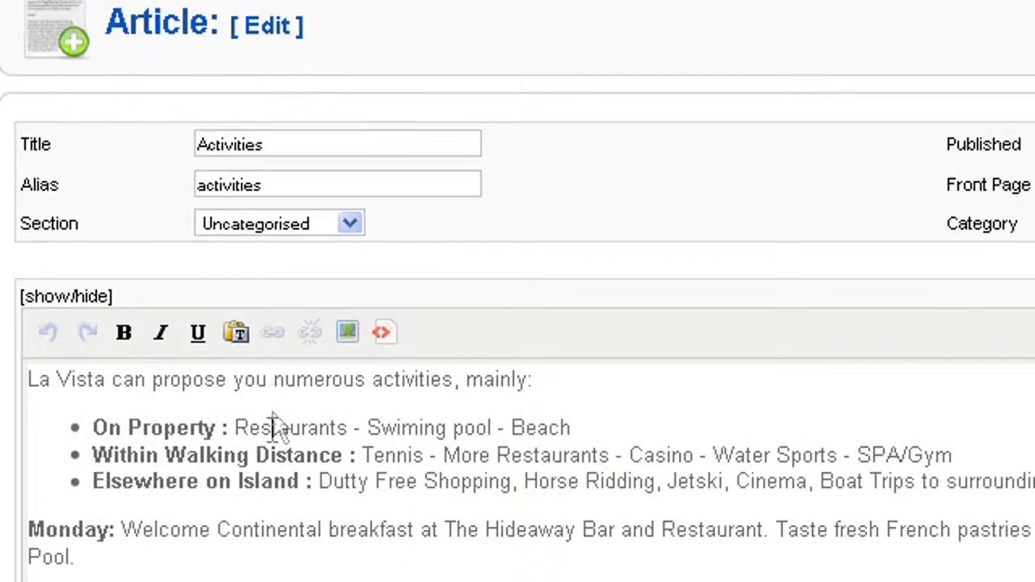
Save the Activities article and return to the Article Manager list
scroll(down, 3)
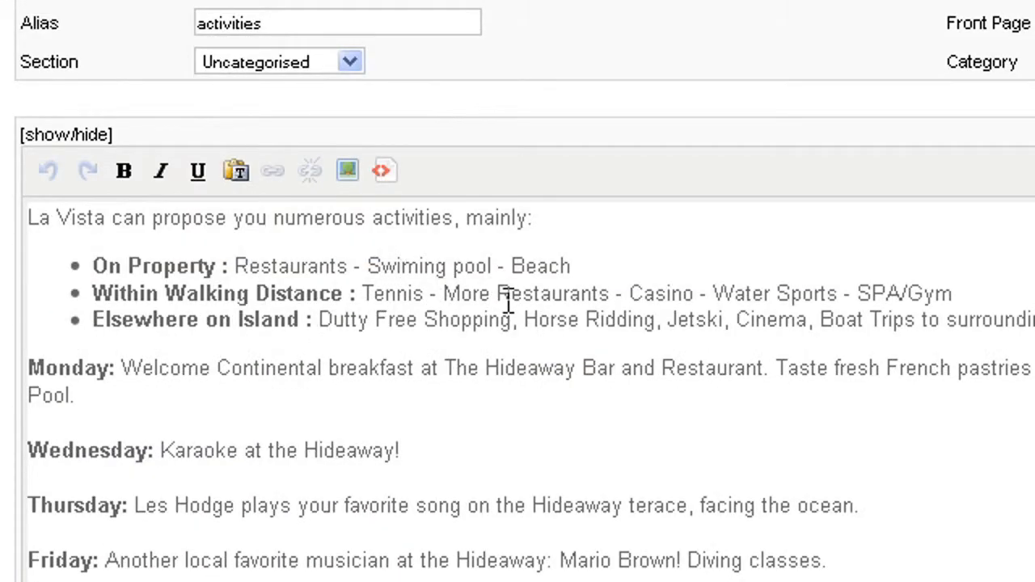
mouse_move(400, 265)
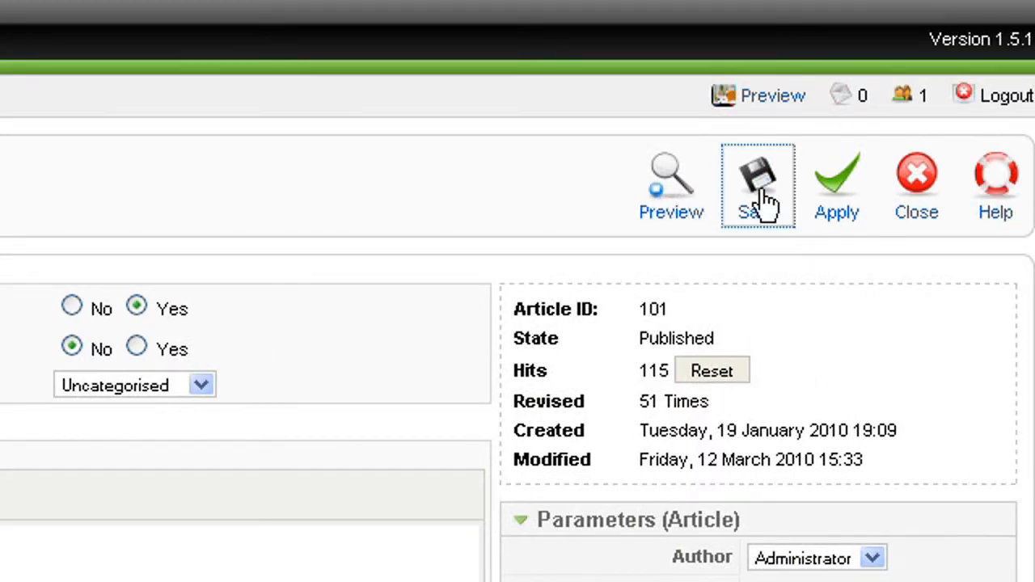
click(759, 172)
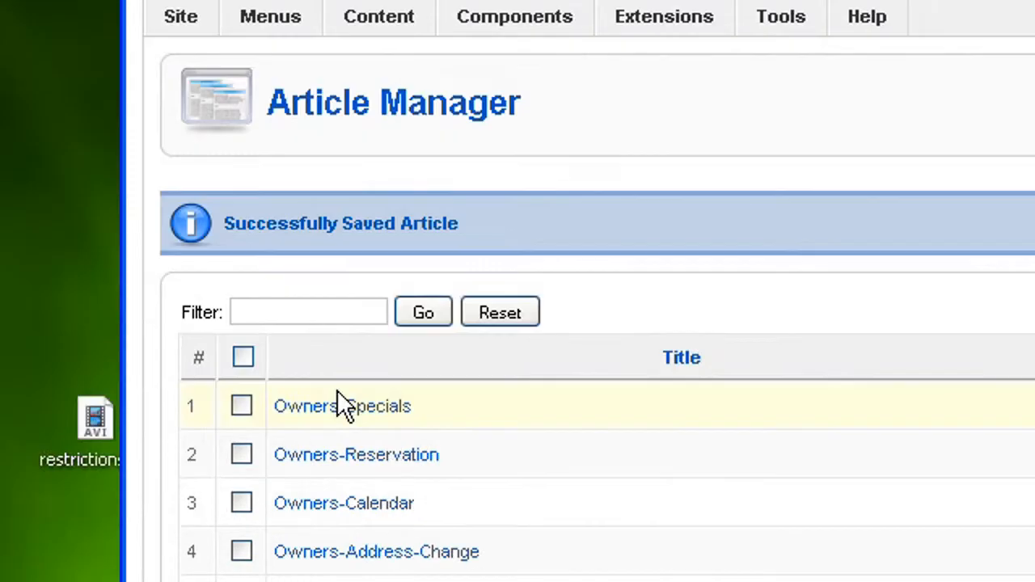
scroll(down, 3)
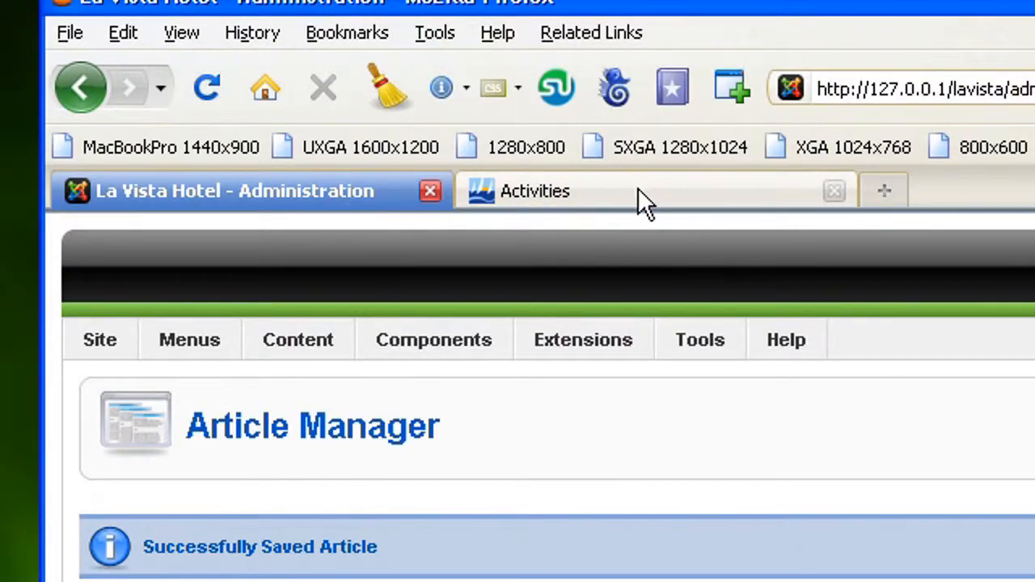
Review the live Activities page, where Diving classes still sits under Friday
click(537, 191)
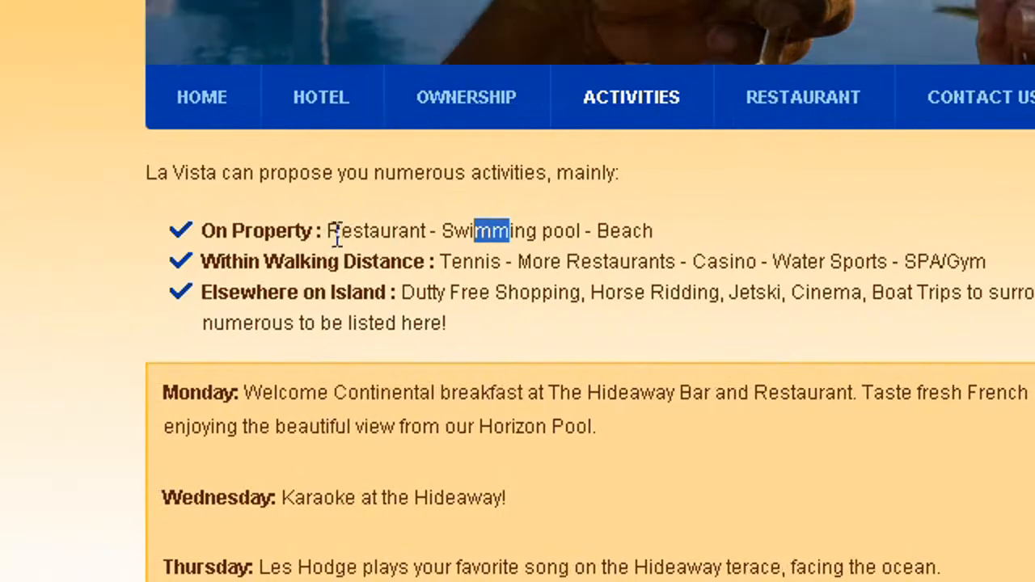
scroll(down, 3)
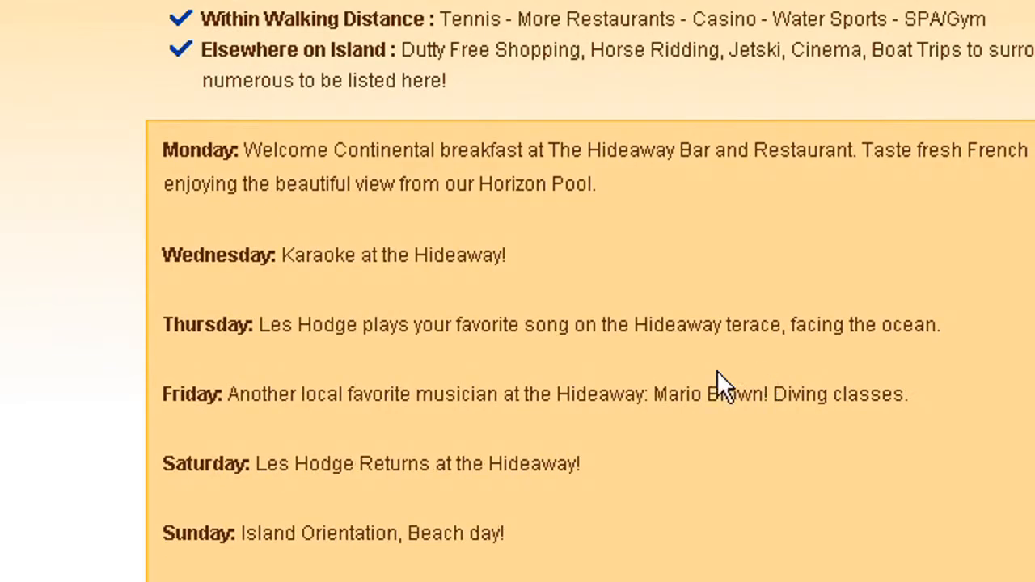
mouse_move(655, 210)
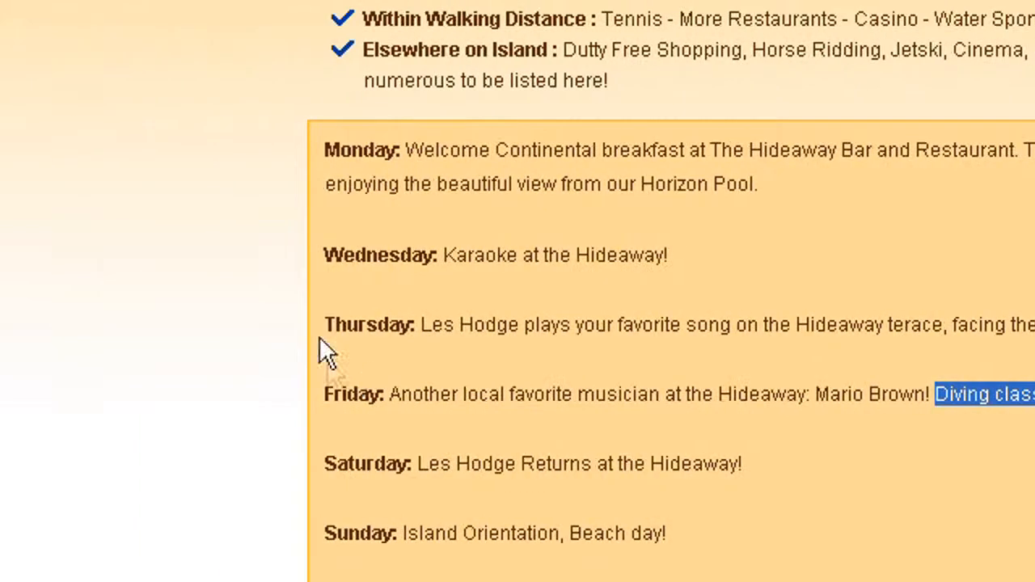
scroll(down, 3)
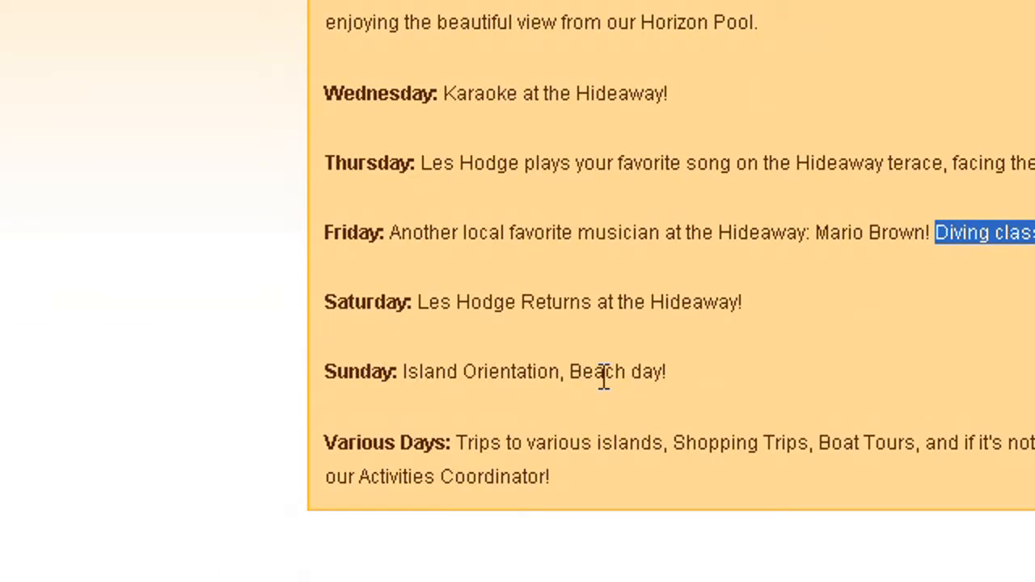
click(235, 204)
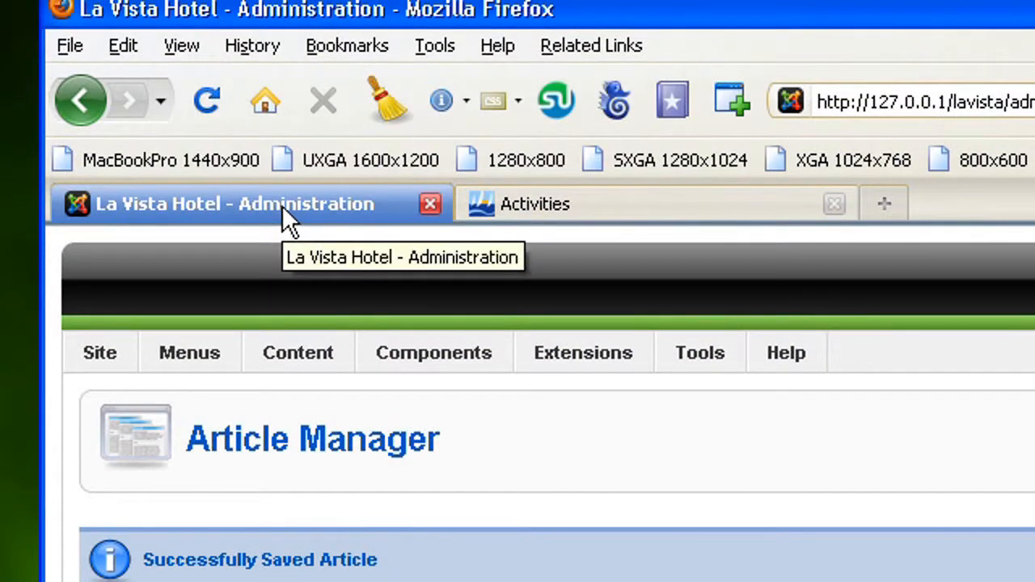
Reopen the Activities article and move 'Diving classes' from Friday to Sunday
scroll(down, 3)
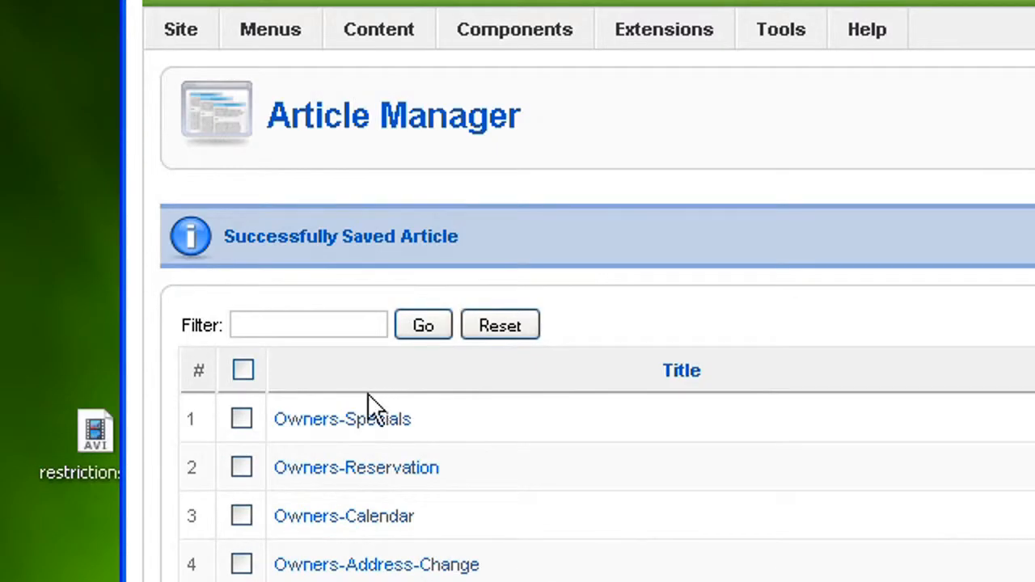
scroll(down, 3)
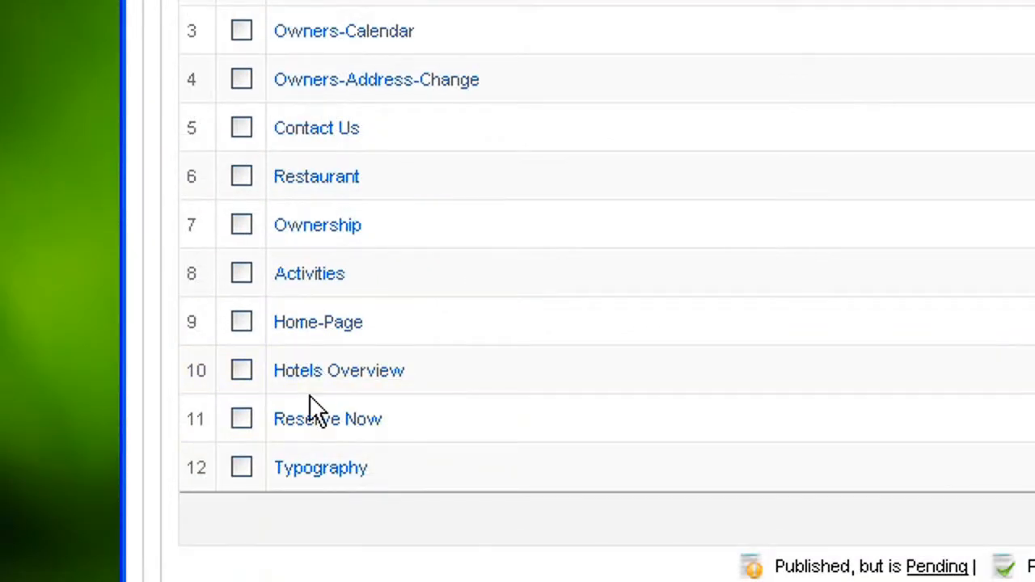
mouse_move(311, 278)
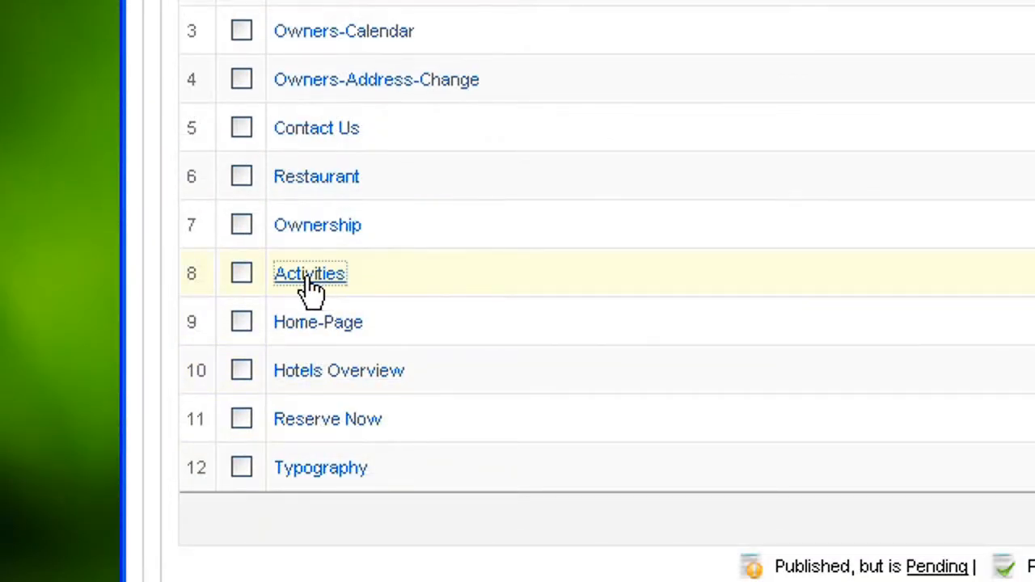
click(311, 273)
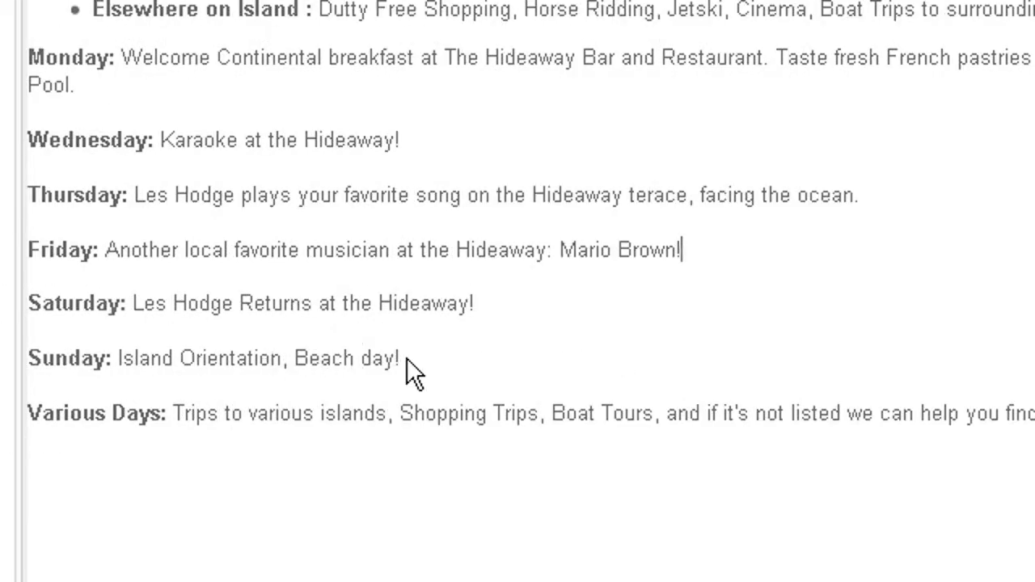
text(Diving classes)
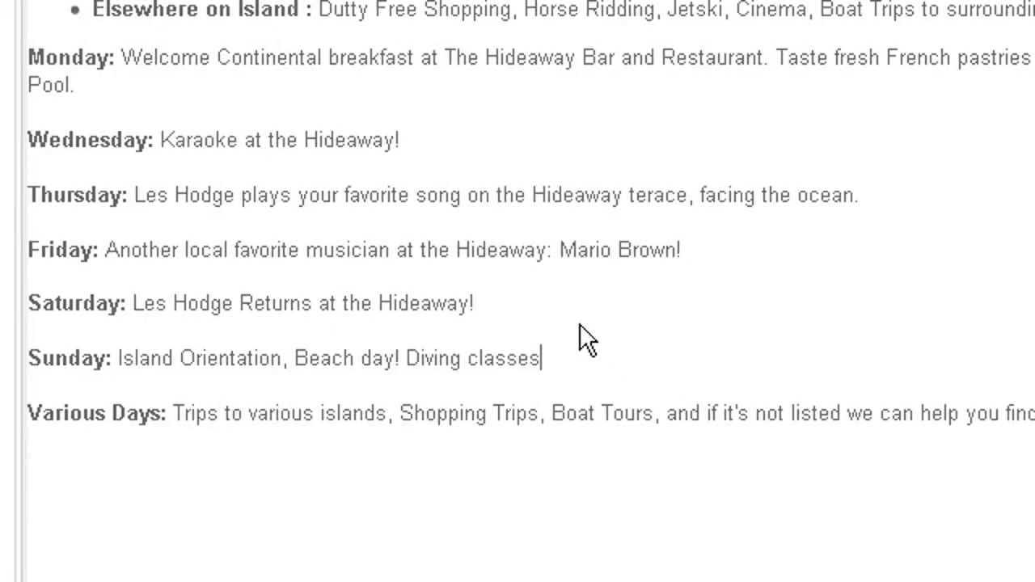
mouse_move(623, 380)
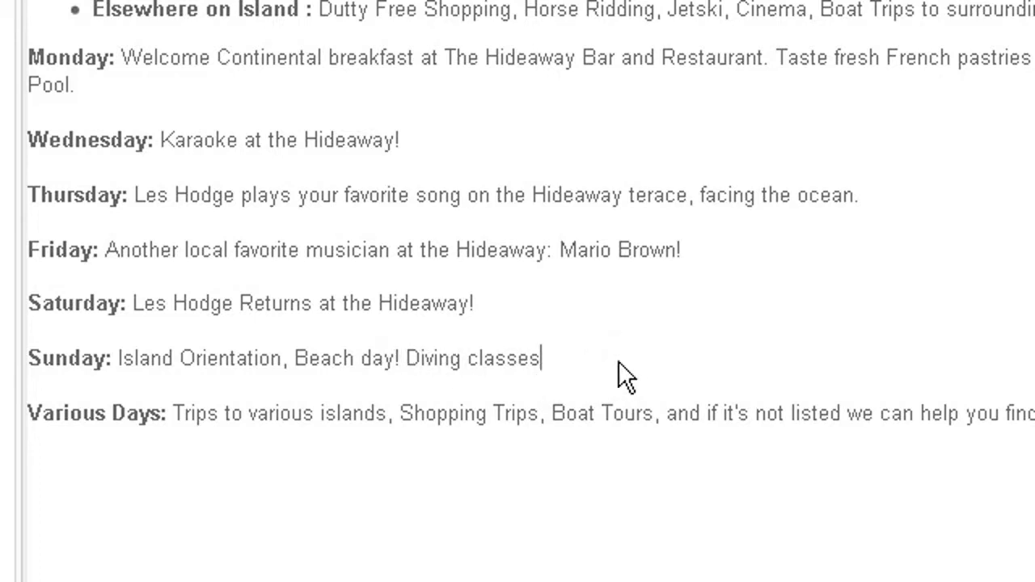
text(.)
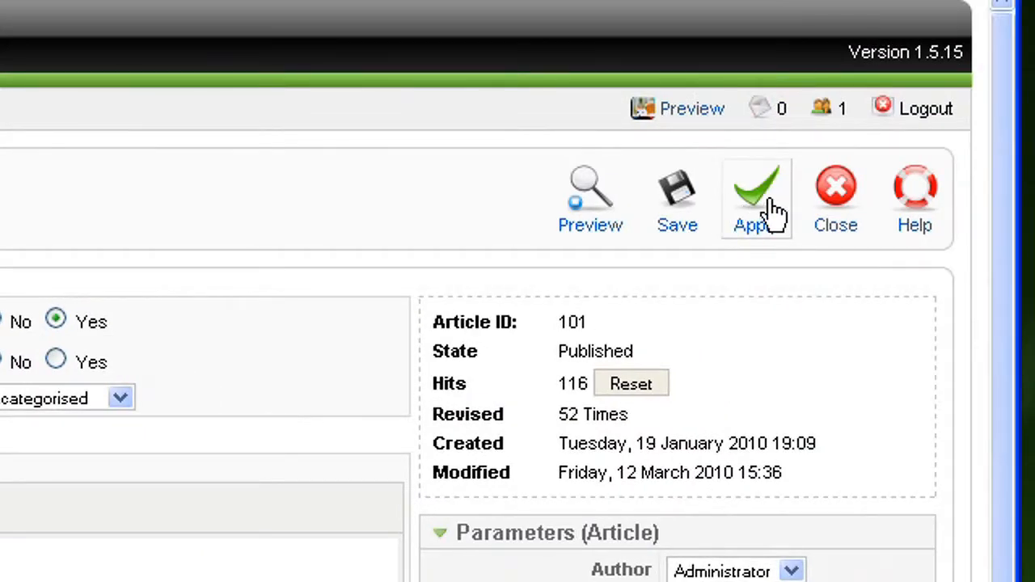
Apply the change so it is saved while staying in the editor
click(757, 191)
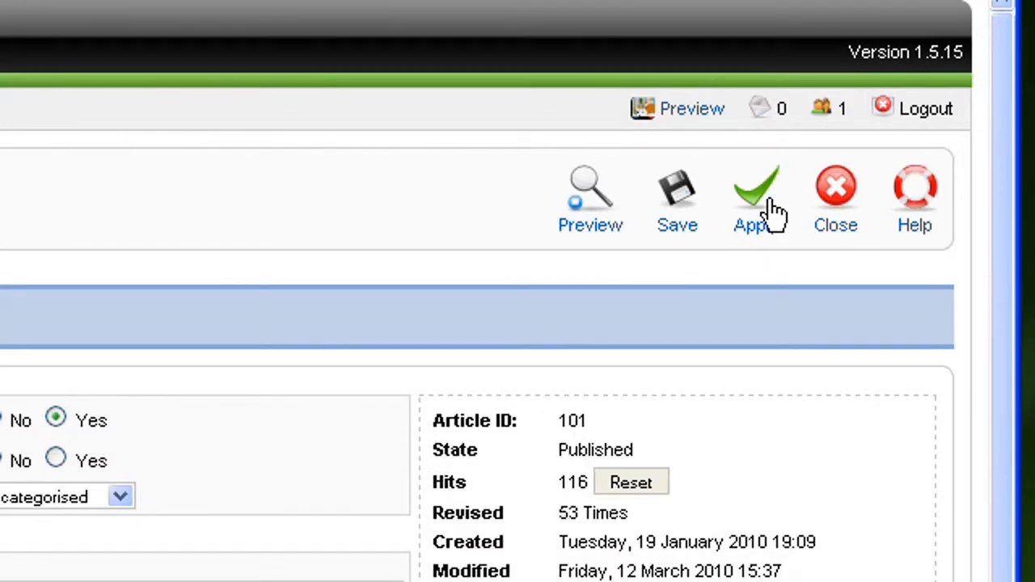
click(757, 186)
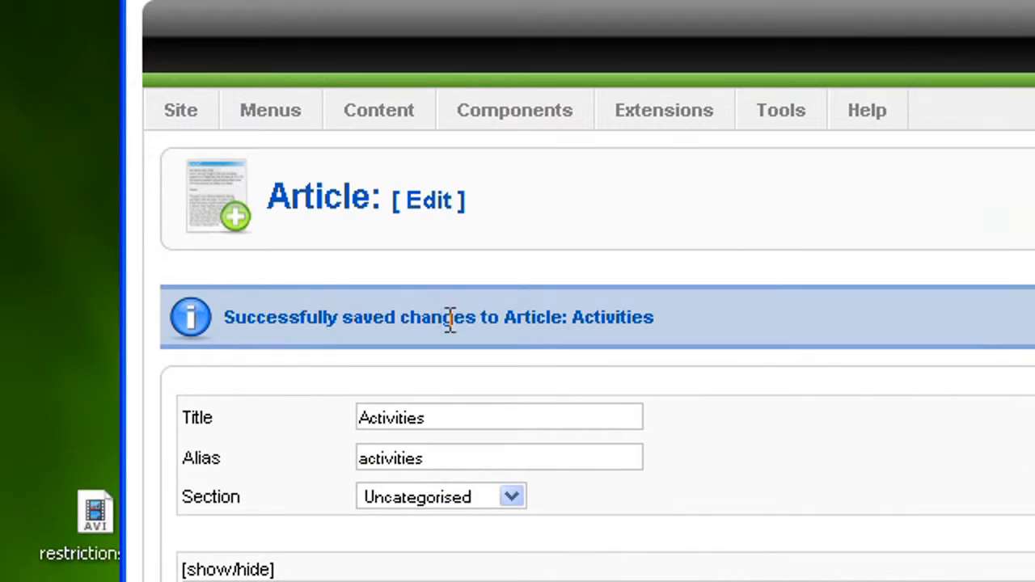
scroll(down, 3)
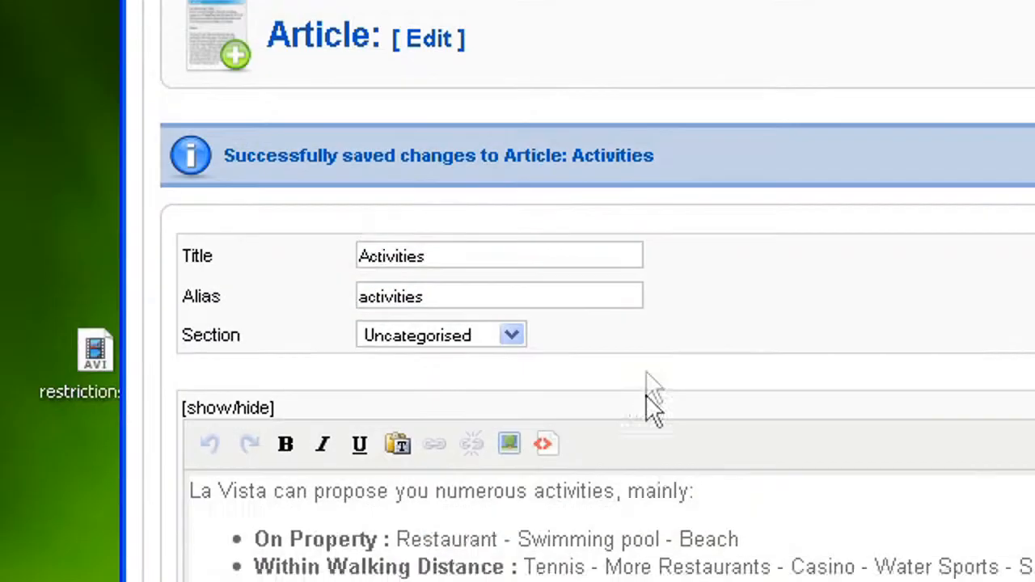
scroll(down, 3)
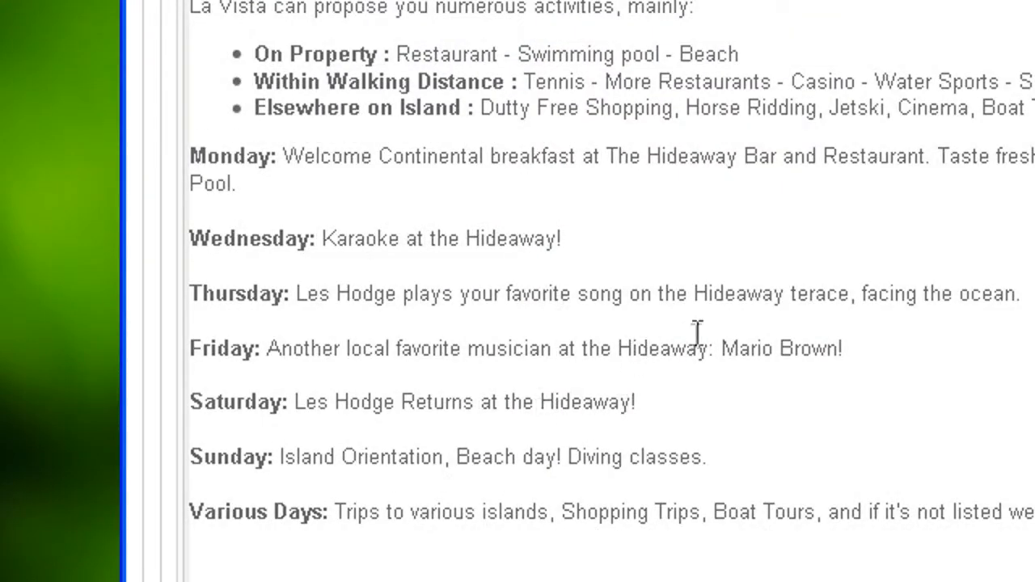
mouse_move(704, 353)
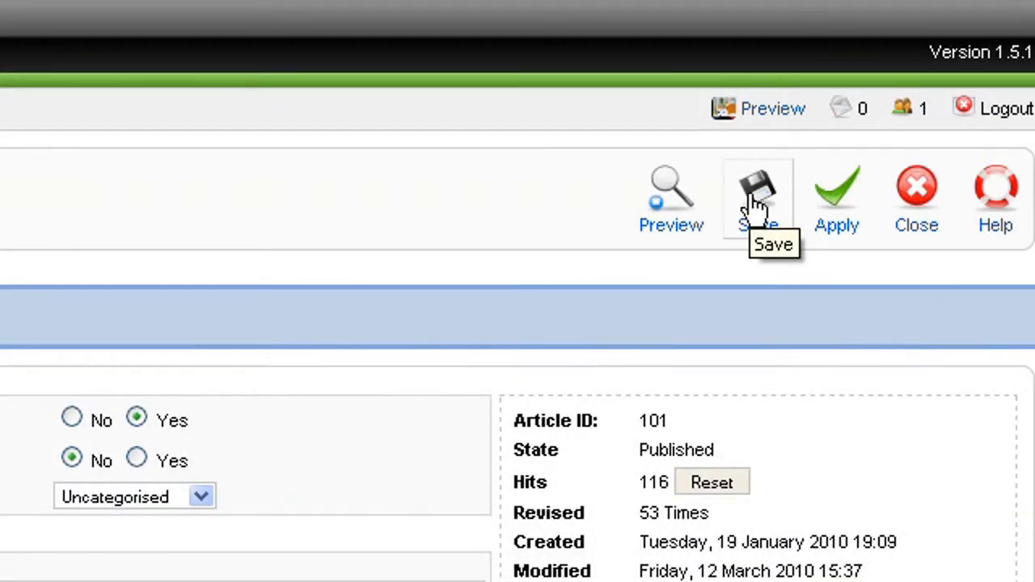
Save the Activities article to the list, then reopen it for editing
click(759, 191)
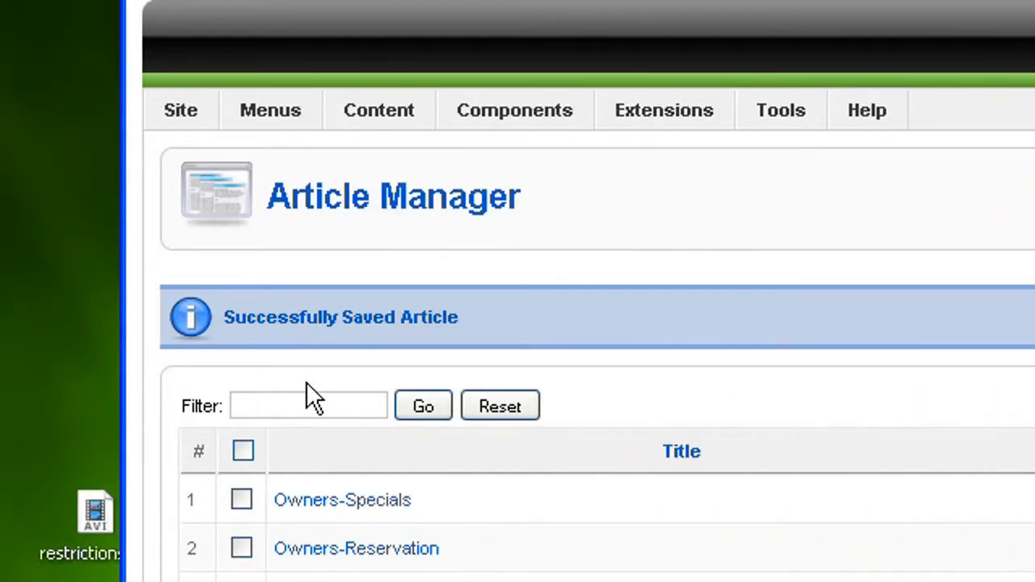
scroll(down, 3)
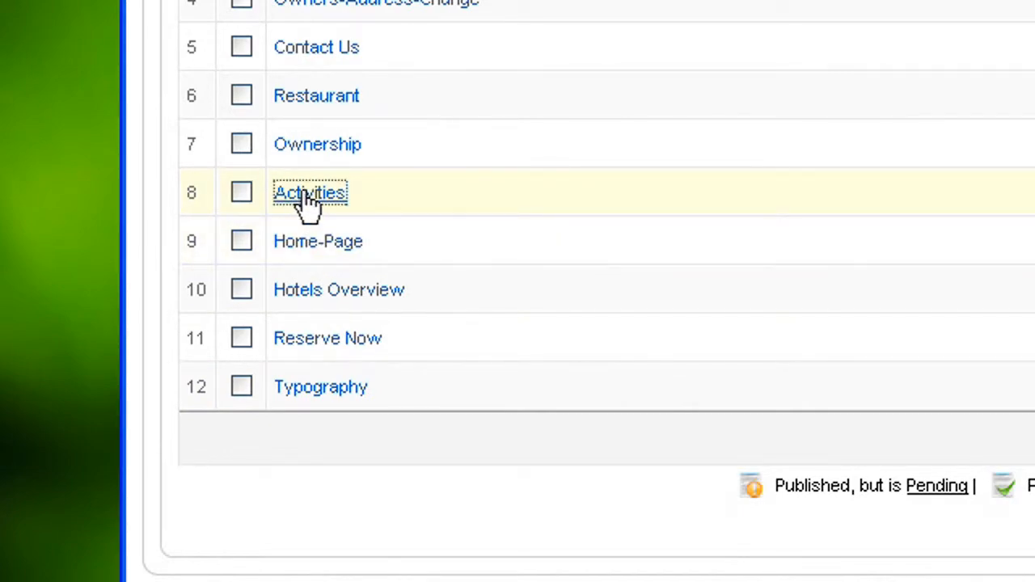
click(311, 193)
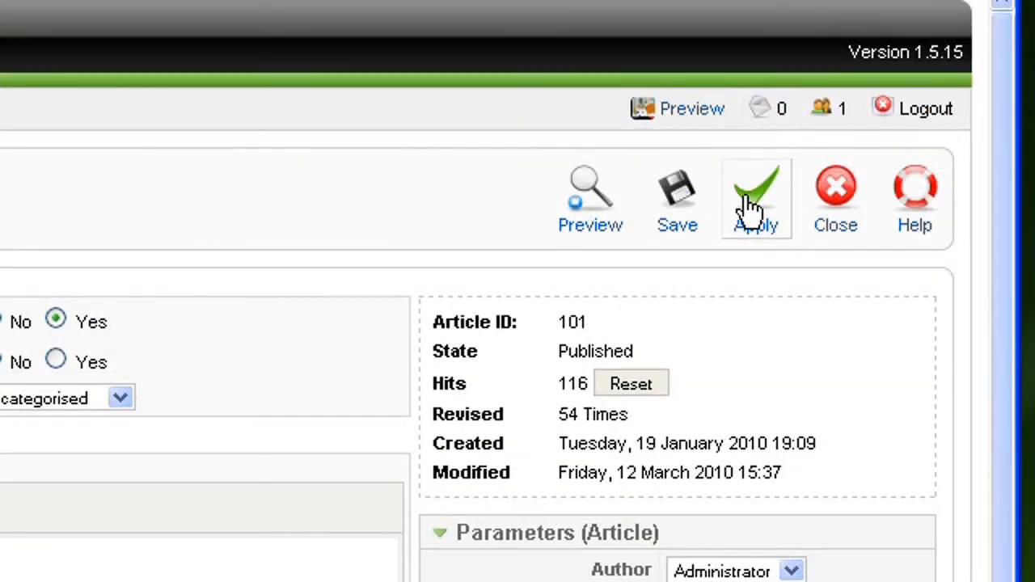
mouse_move(768, 197)
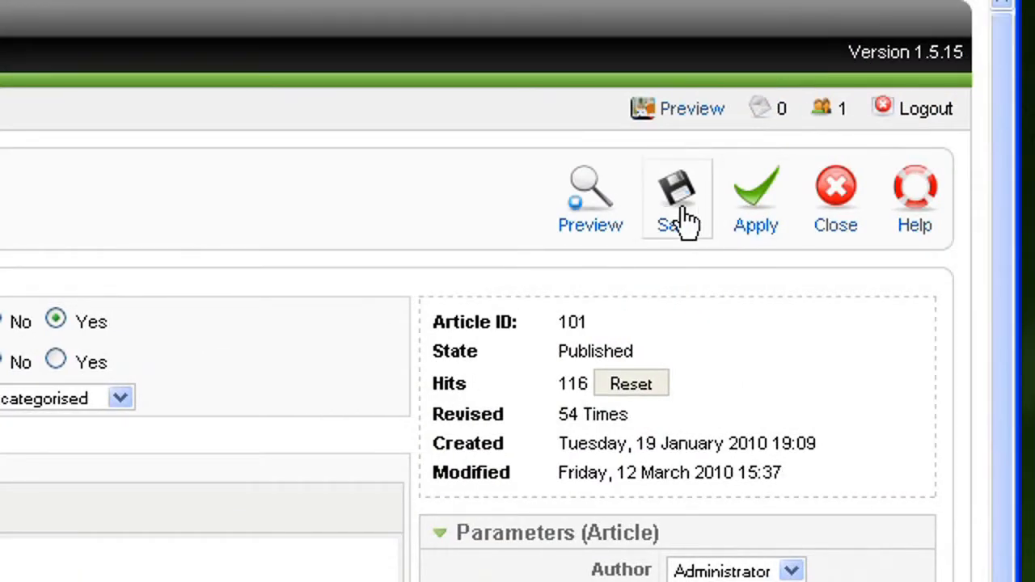
mouse_move(747, 202)
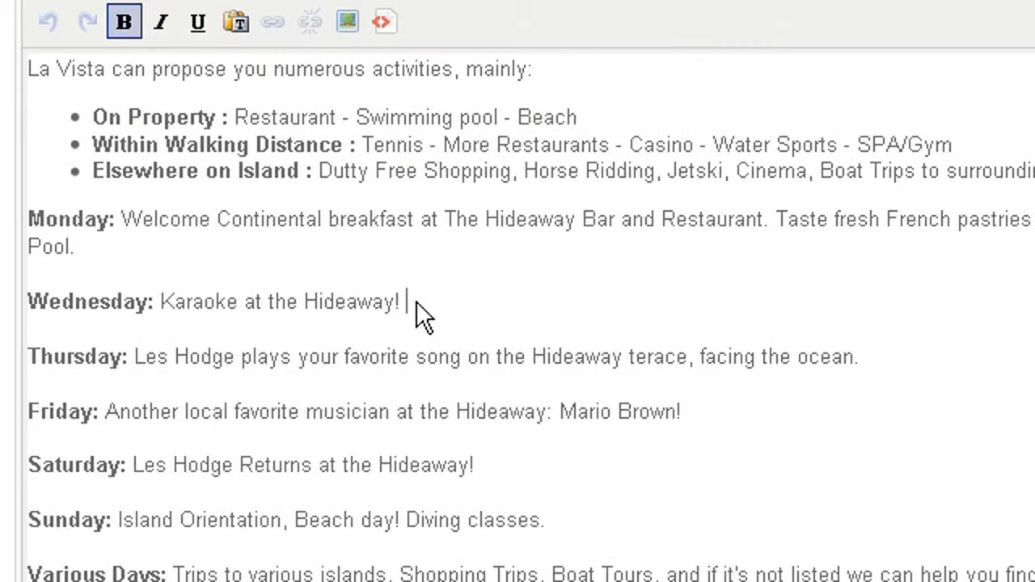
Type stray gibberish after Wednesday's karaoke line and switch it from bold to plain
text(lfkja)
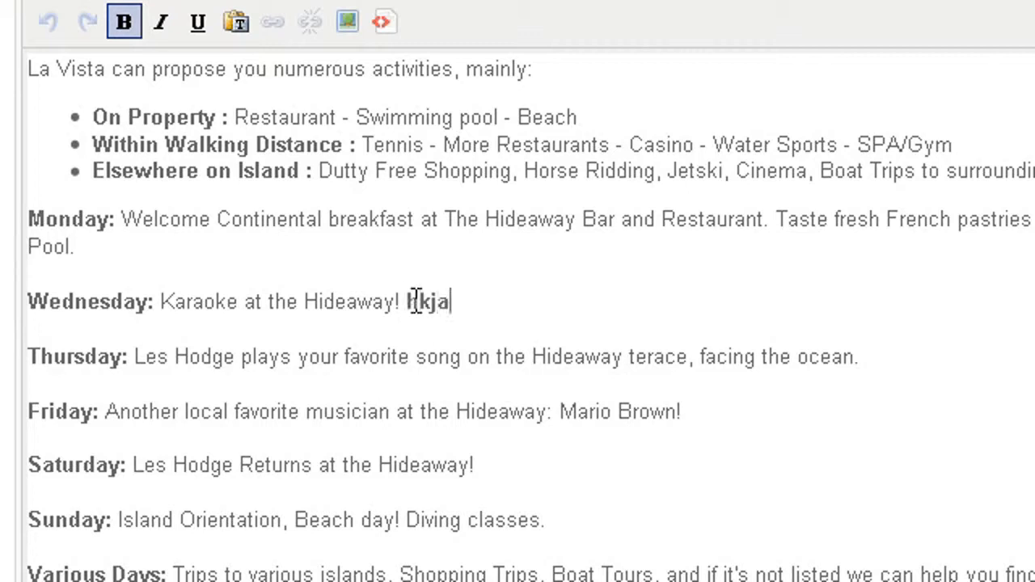
text(sdaukshzdo akjhdfkjn afkjashfdkjabs df a)
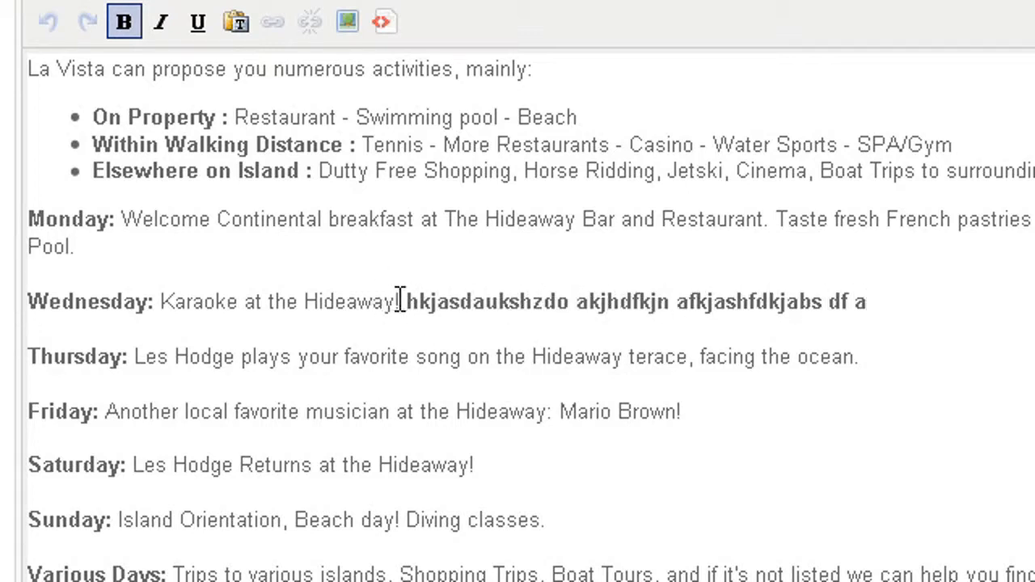
drag(406, 303, 710, 303)
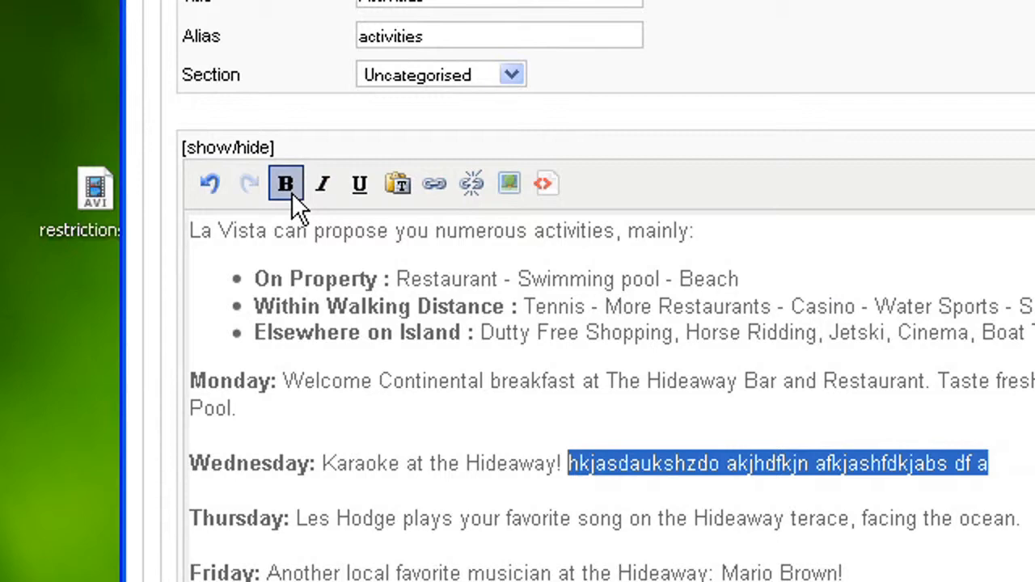
scroll(down, 3)
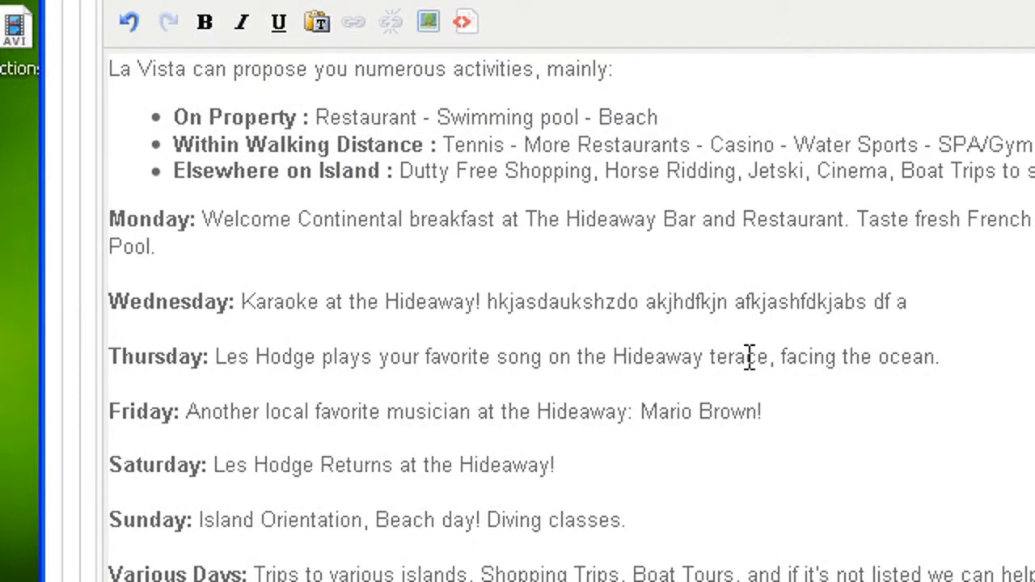
click(498, 304)
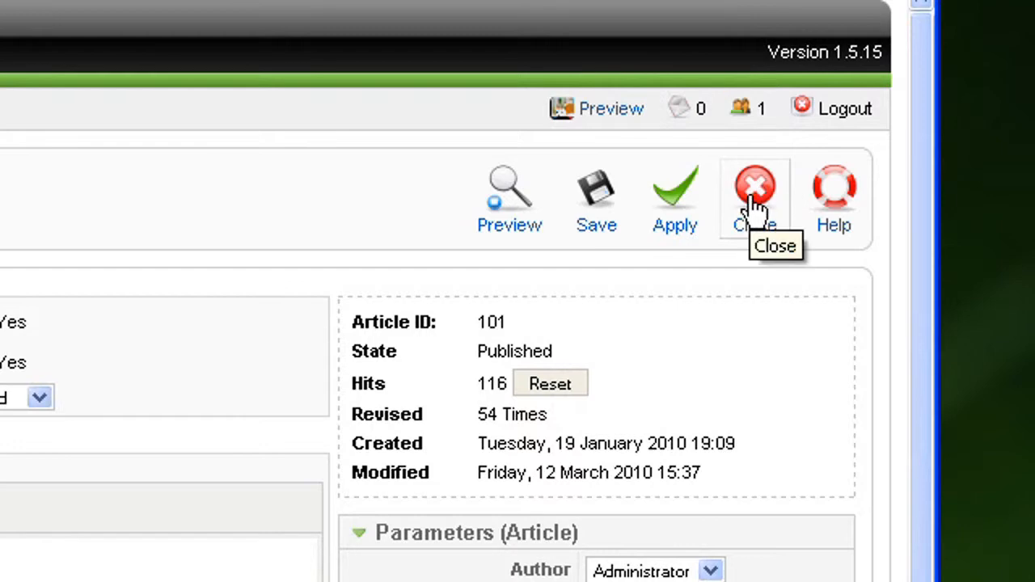
Close the article editor and return to the Article Manager list
click(756, 186)
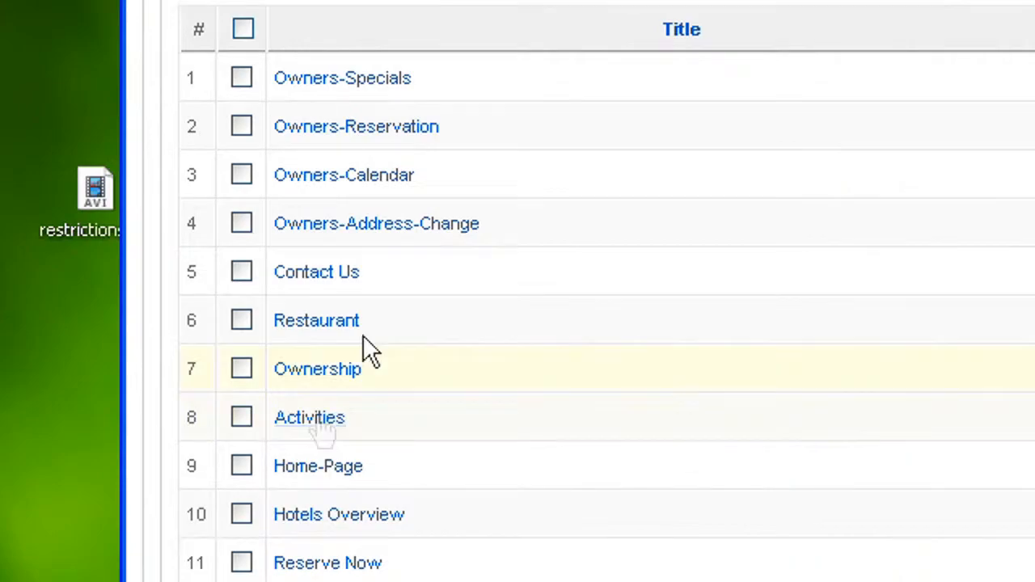
click(309, 417)
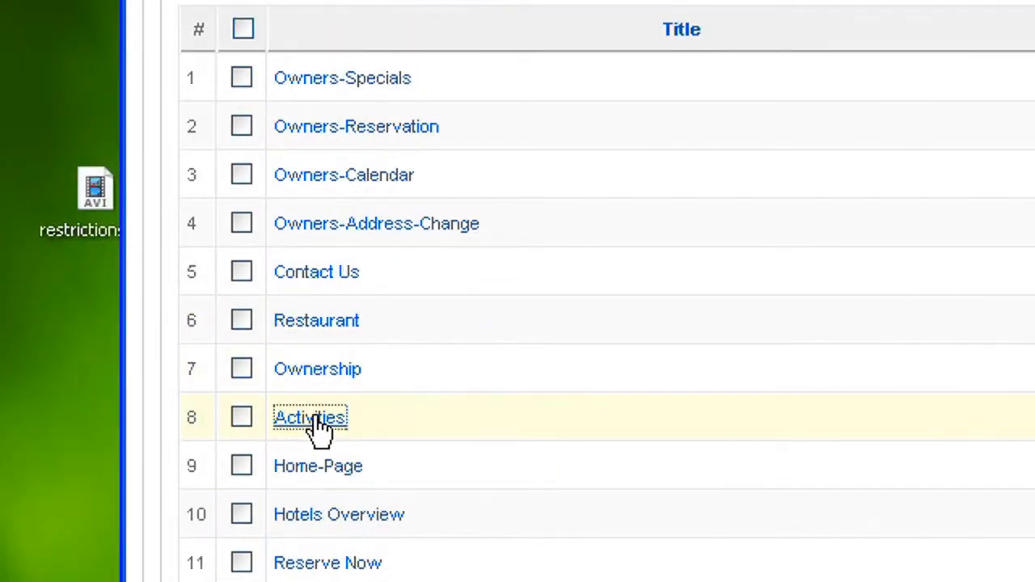
Type test gibberish after the Wednesday entry and undo the latest typing
click(311, 418)
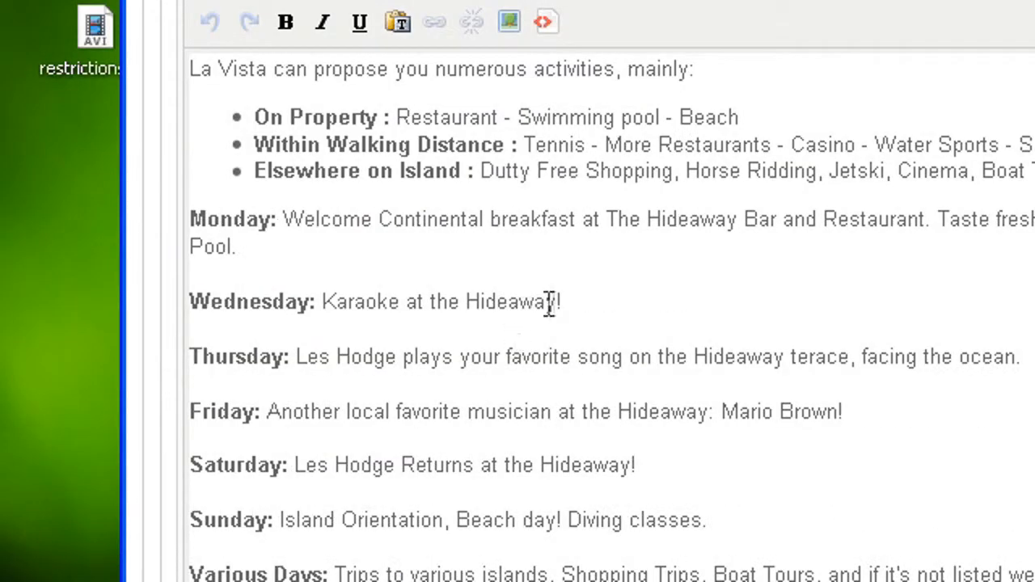
text(df)
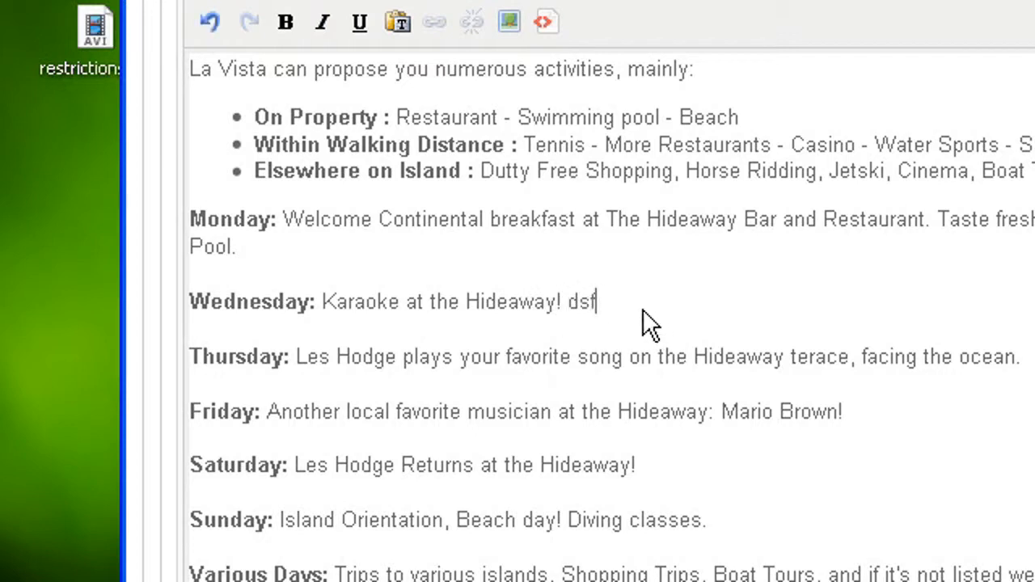
text(dkfjsdf sdf  sdf sdf sdf s)
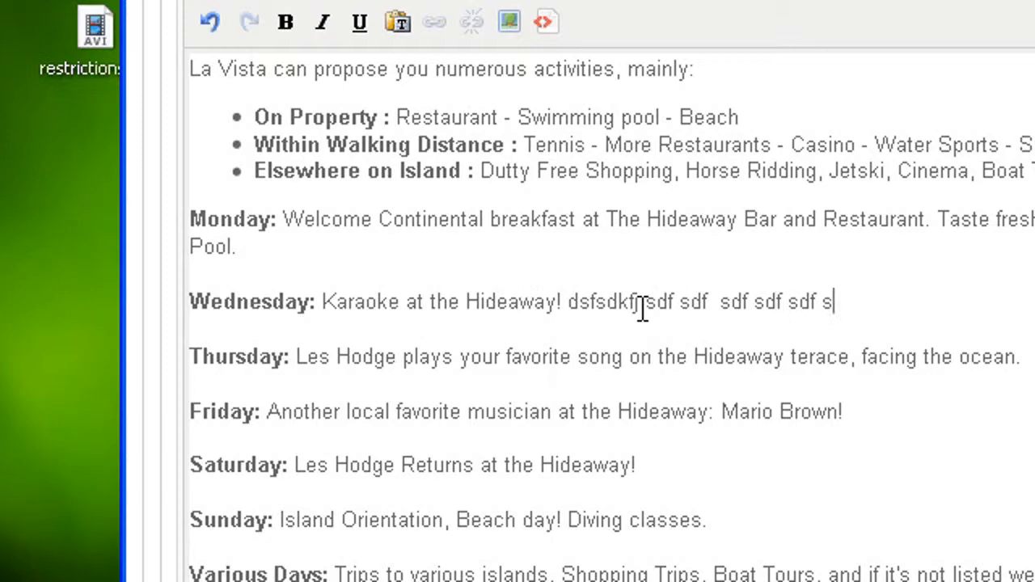
text(df sdf sdf rwer)
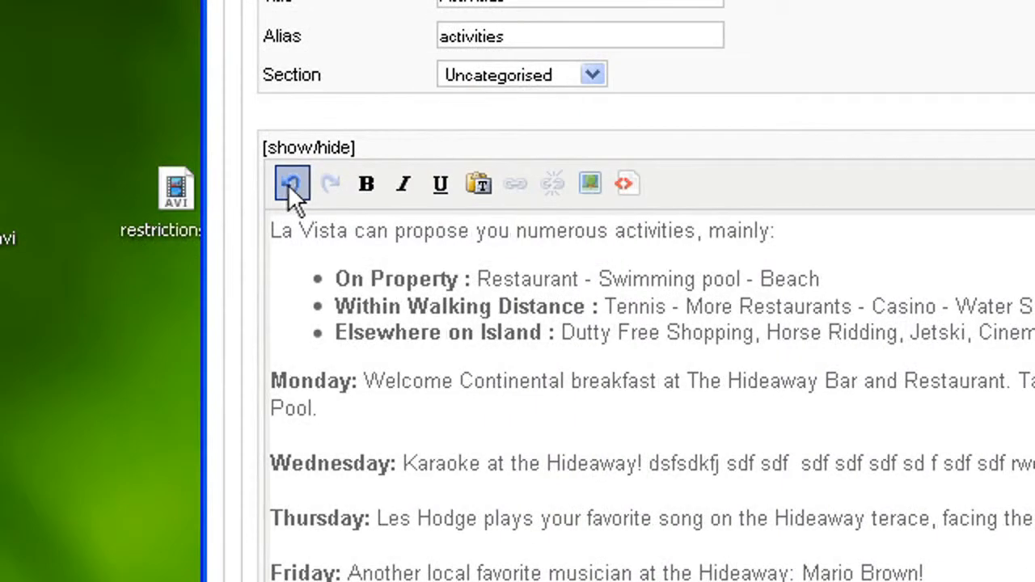
click(293, 185)
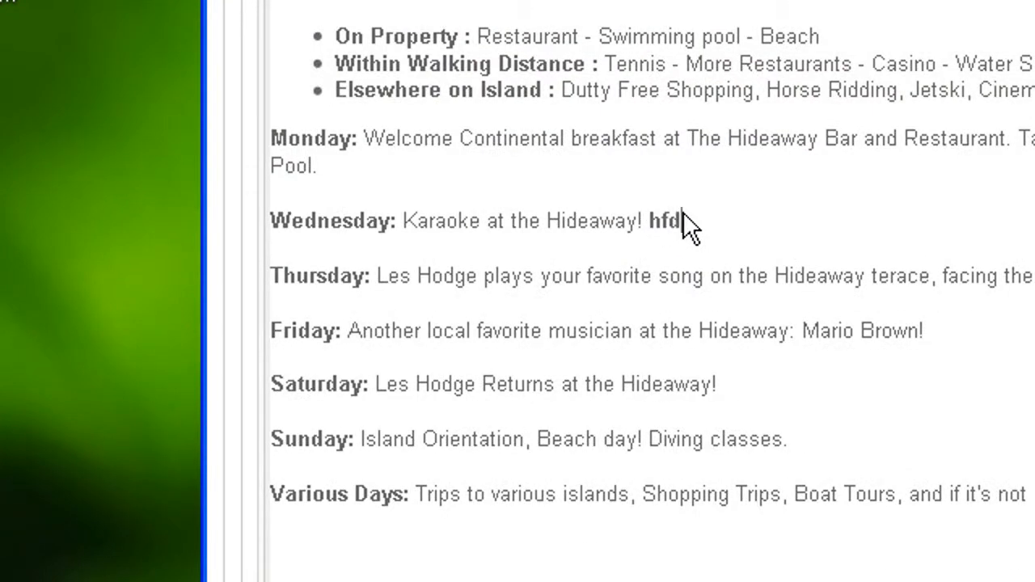
Type more placeholder lines ('erztrezerz ertret', 'reztrezzt erzter') under Wednesday
scroll(down, 3)
text(sdbfsd f sdfs)
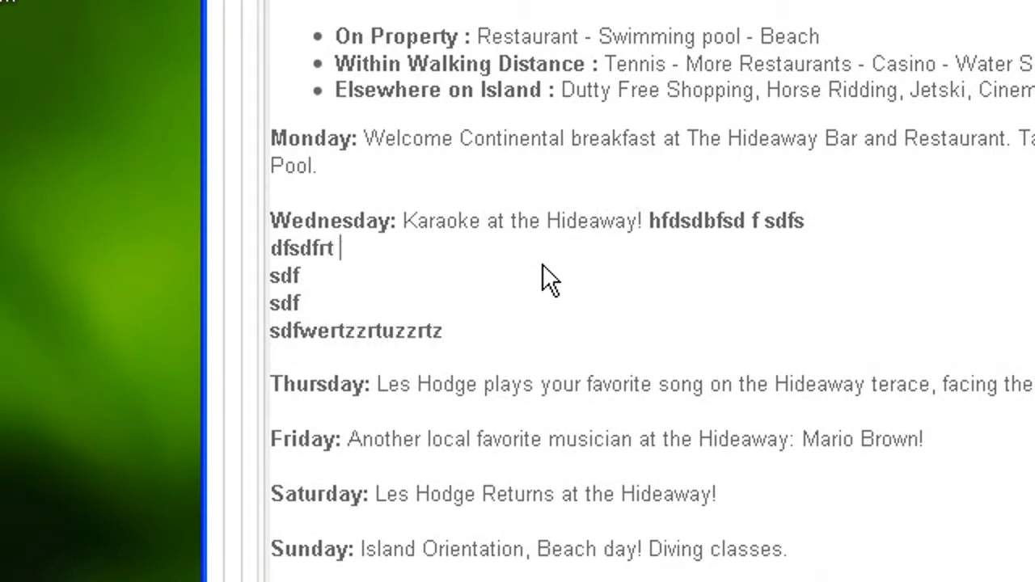
text(erztrezerz ertret)
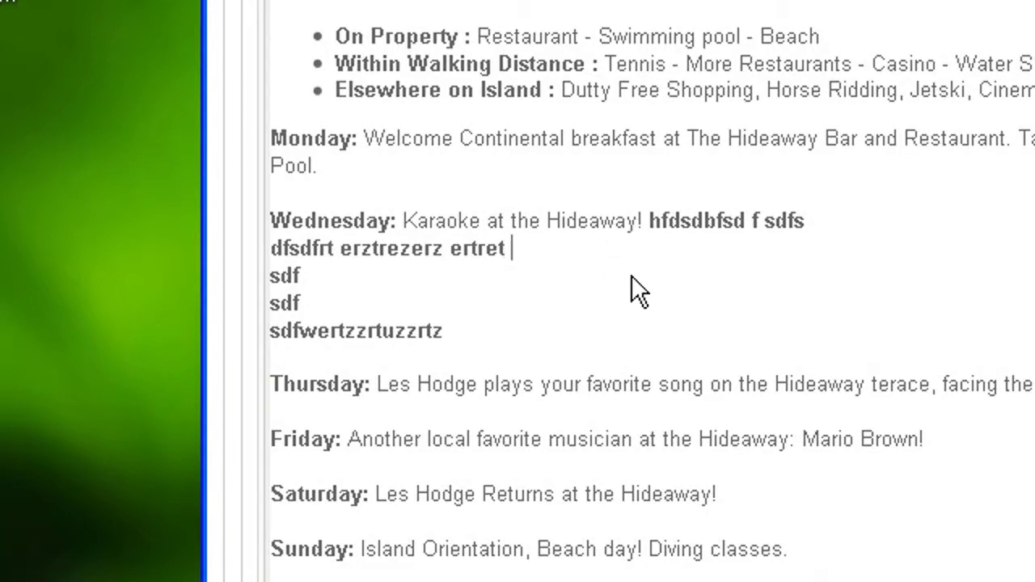
text(reztrezzt erzter)
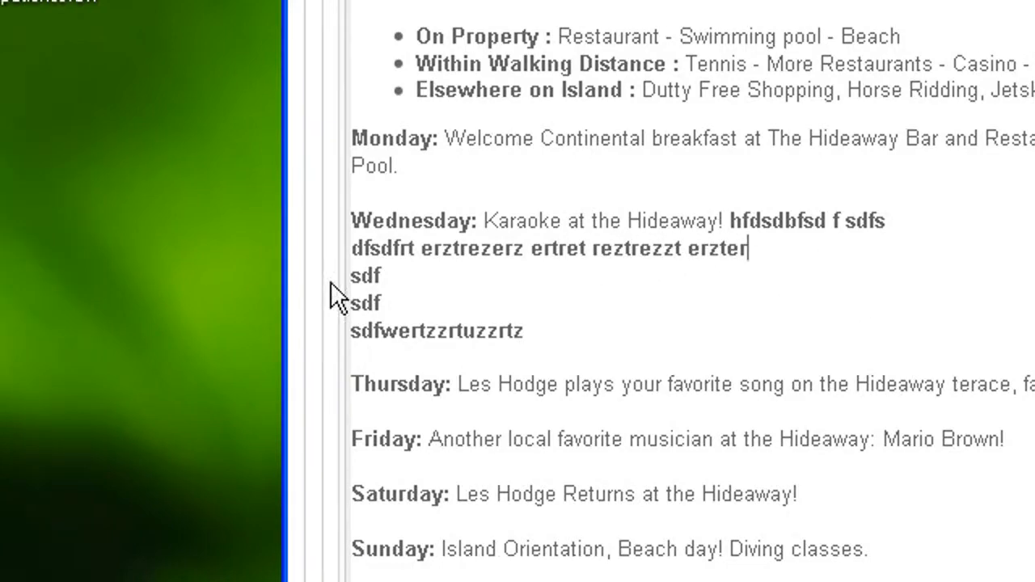
Undo every gibberish line so Wednesday reads 'Karaoke at the Hideaway!' again, then redo once
click(374, 184)
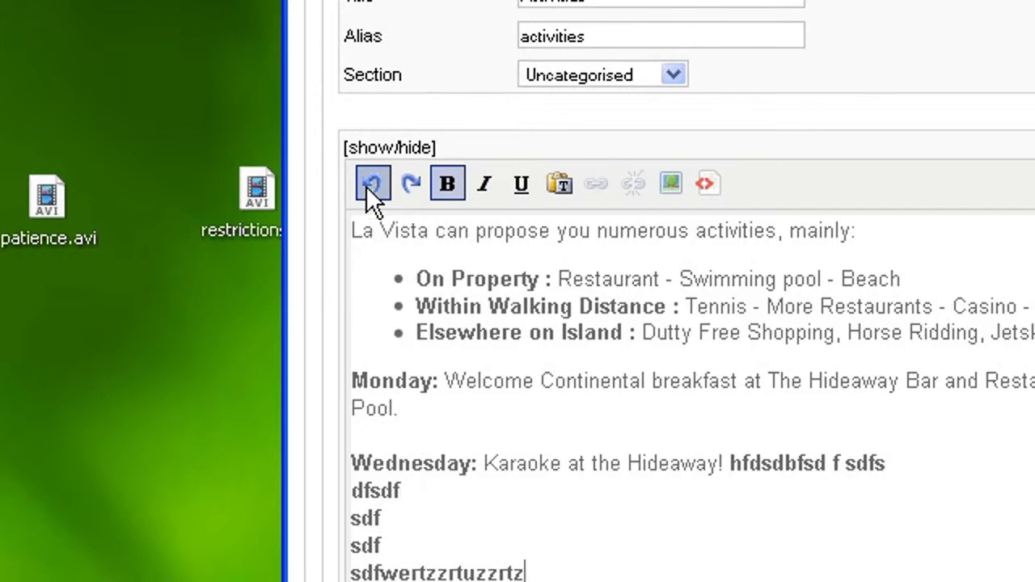
click(372, 184)
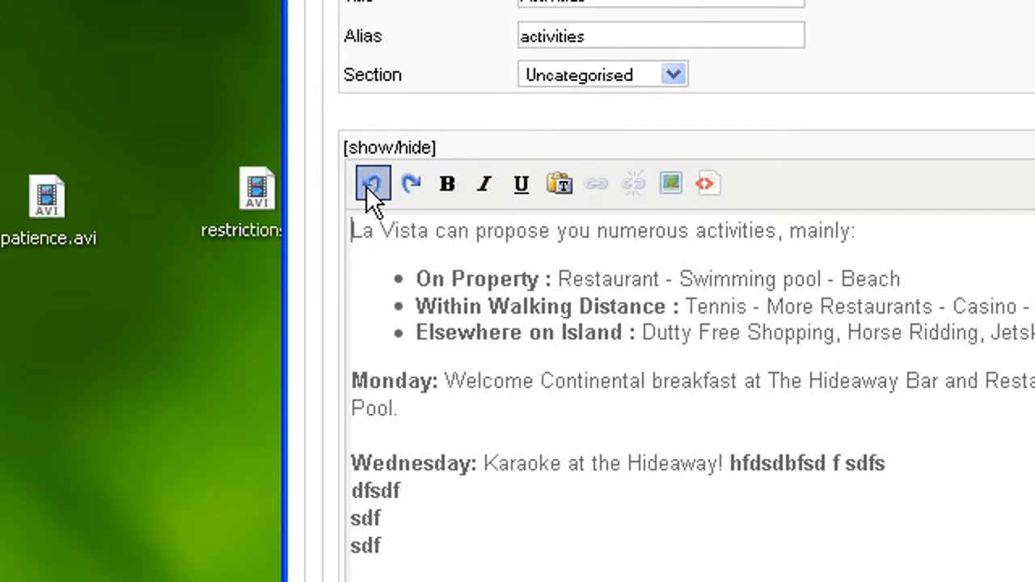
click(372, 183)
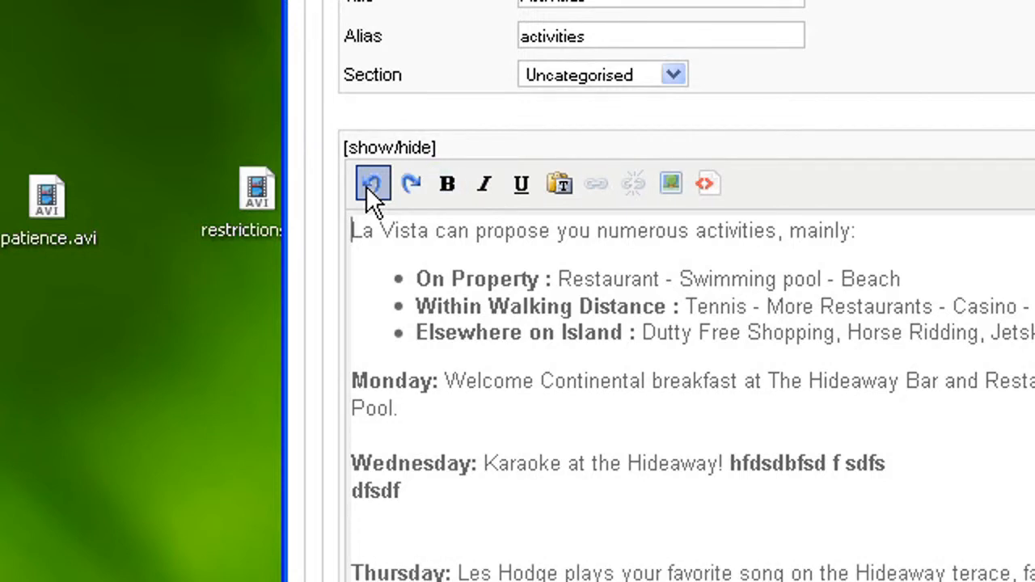
click(372, 184)
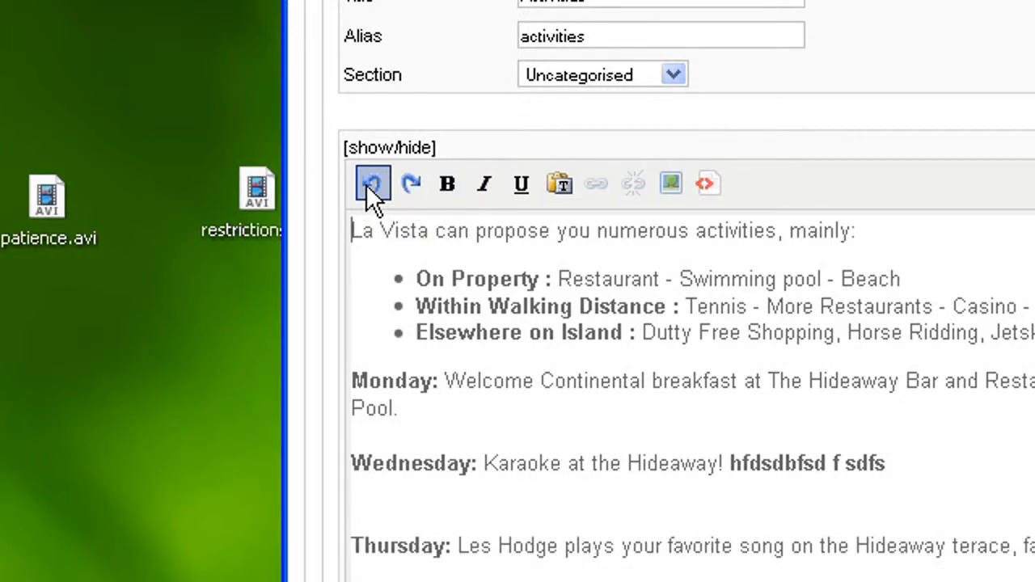
click(372, 185)
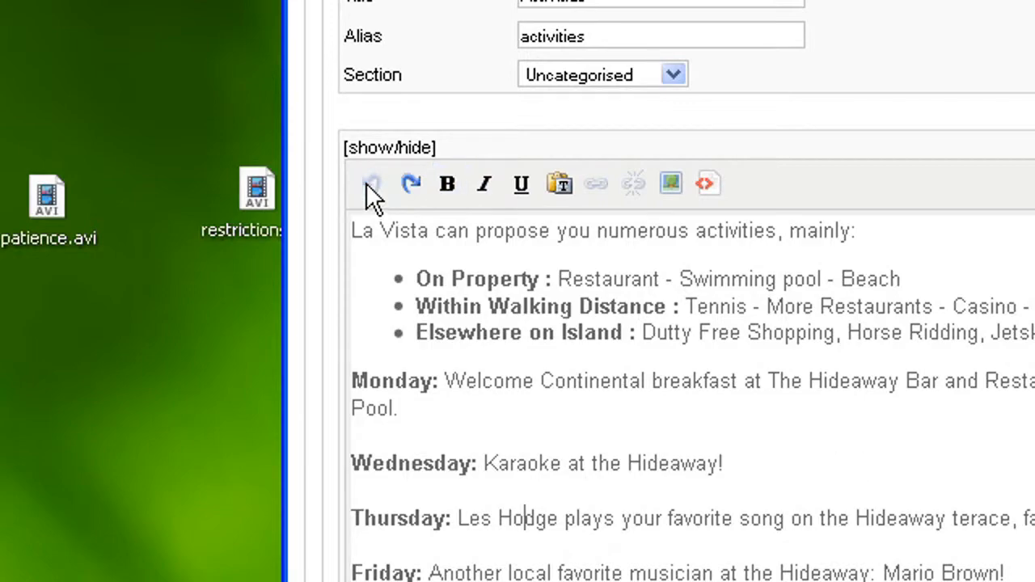
mouse_move(372, 184)
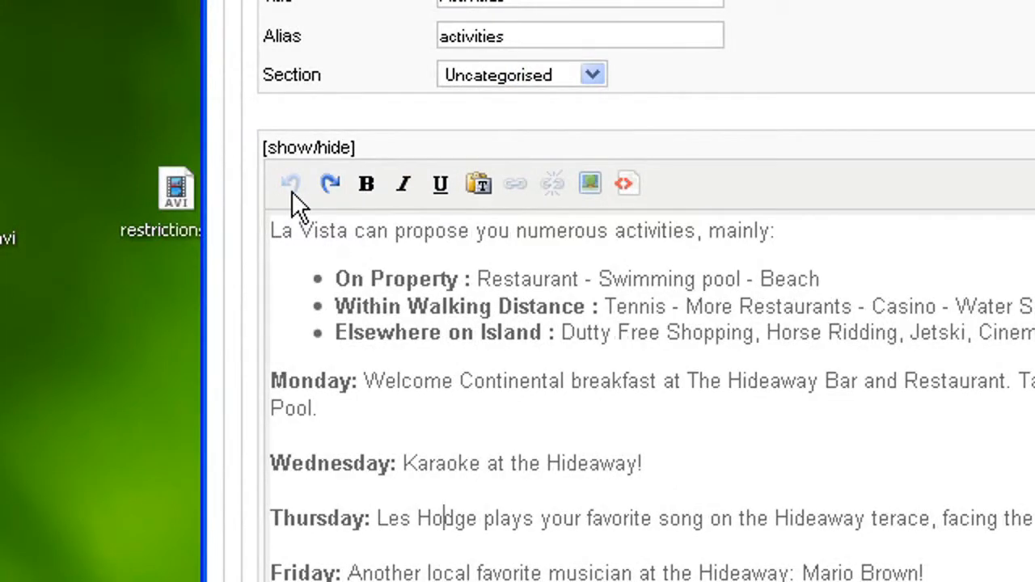
mouse_move(330, 194)
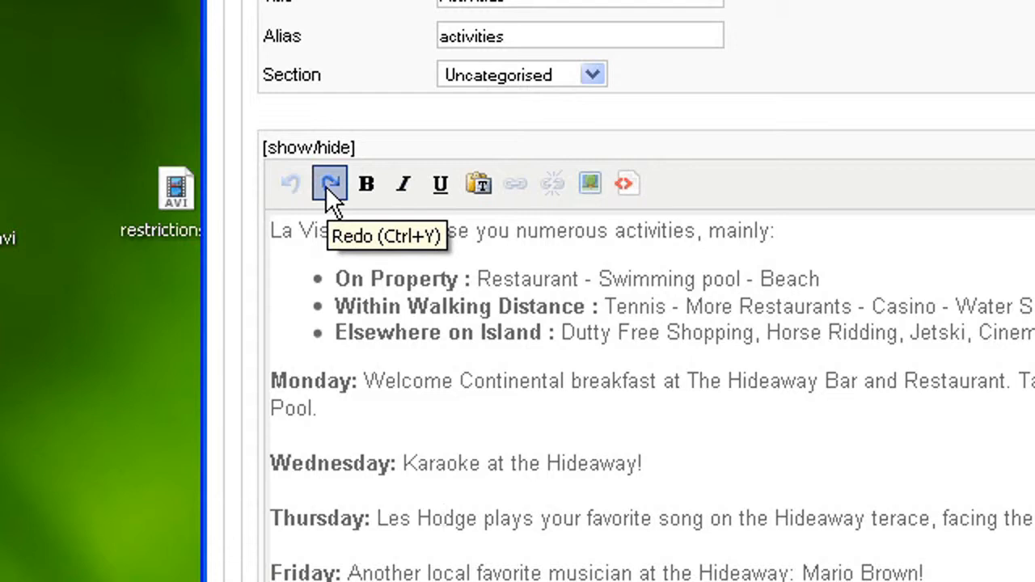
click(330, 184)
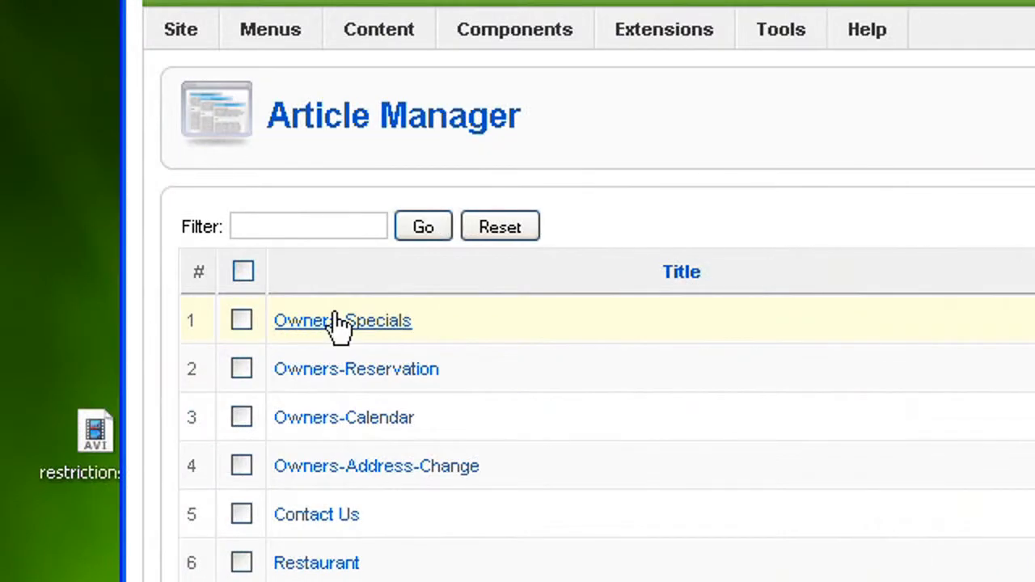
scroll(down, 3)
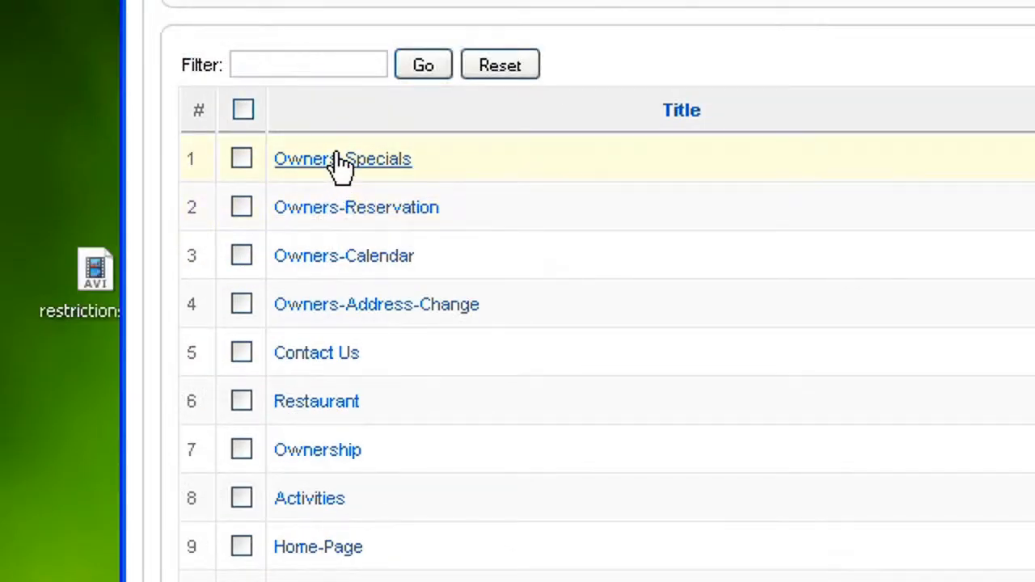
mouse_move(332, 311)
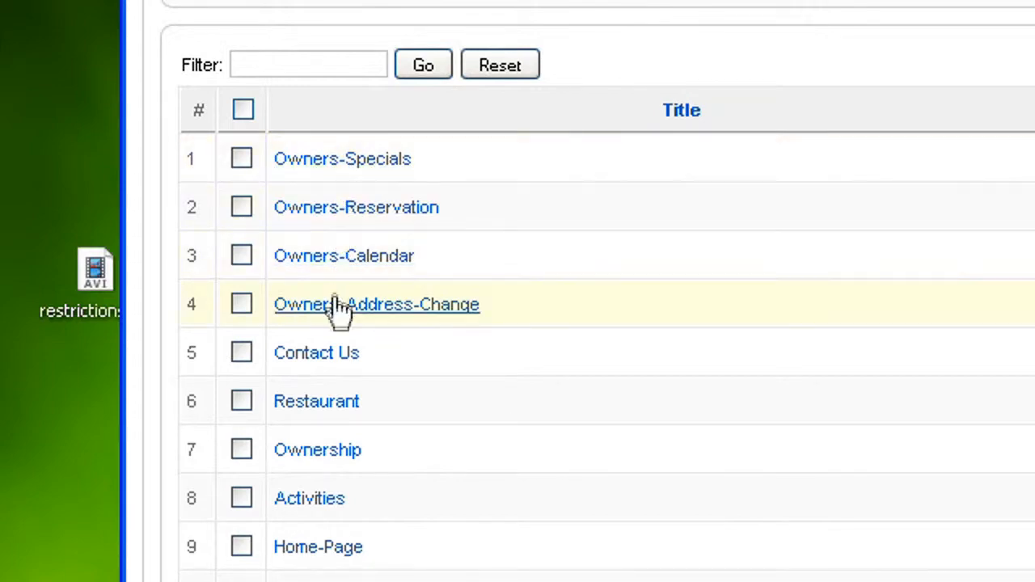
scroll(down, 3)
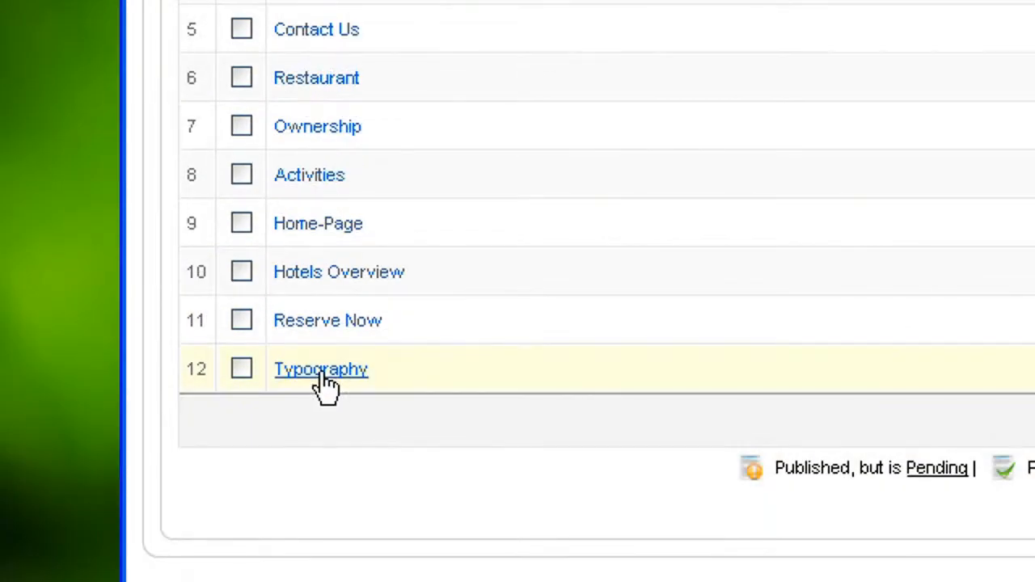